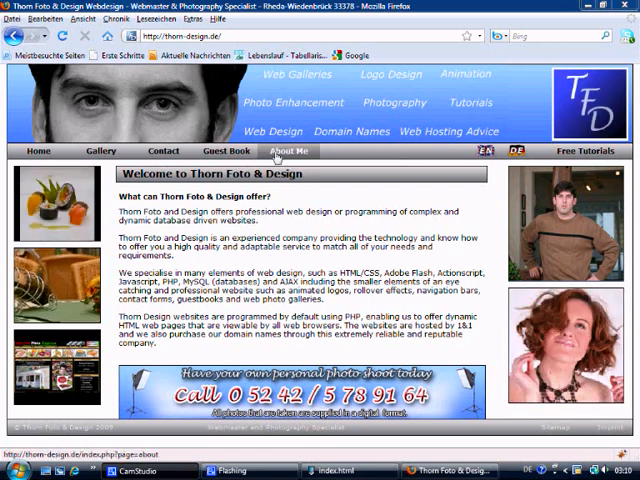
Load the desktop index.html Navigation Bar page in the current Firefox tab
left_click(164, 152)
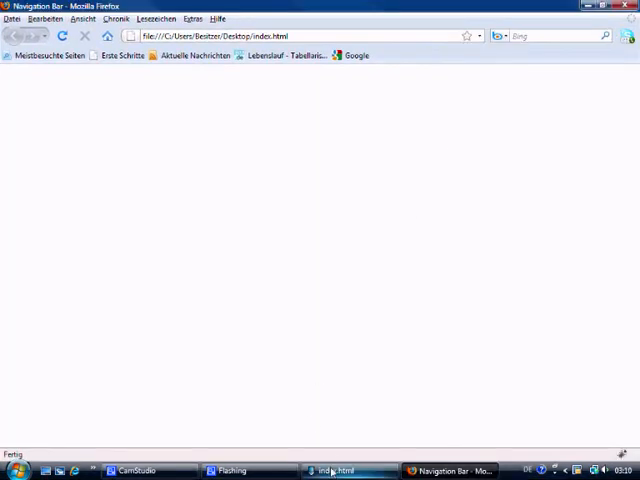
Add <link rel='stylesheet' href='layout.css'> inside the head of index.html
left_click(328, 470)
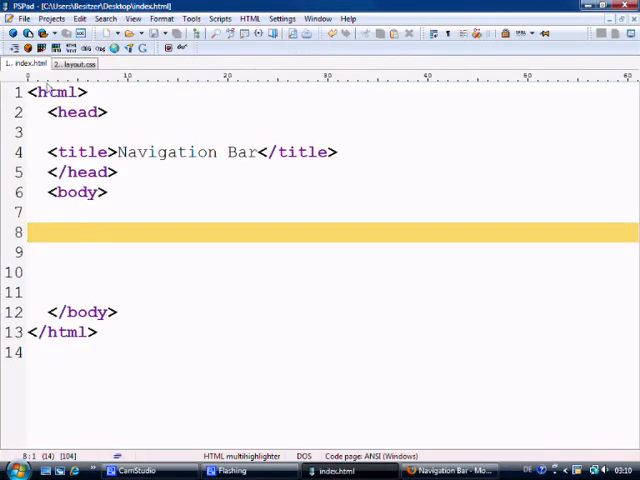
left_click(76, 64)
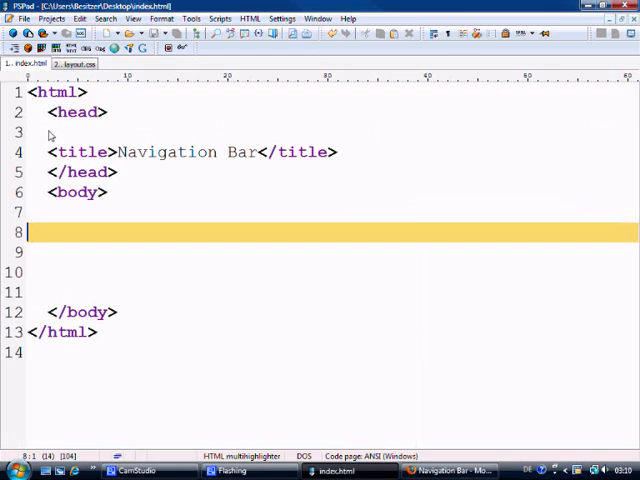
type("<link >")
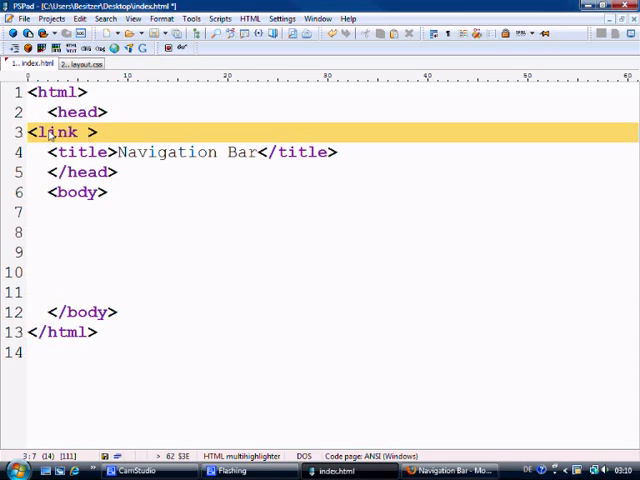
type("rel=''")
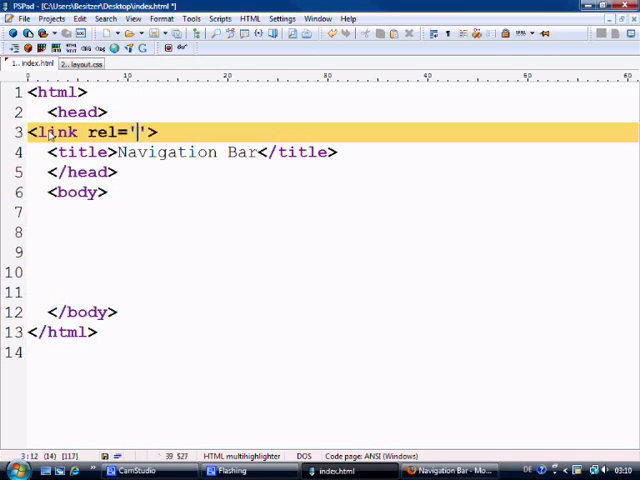
type("stylesheet")
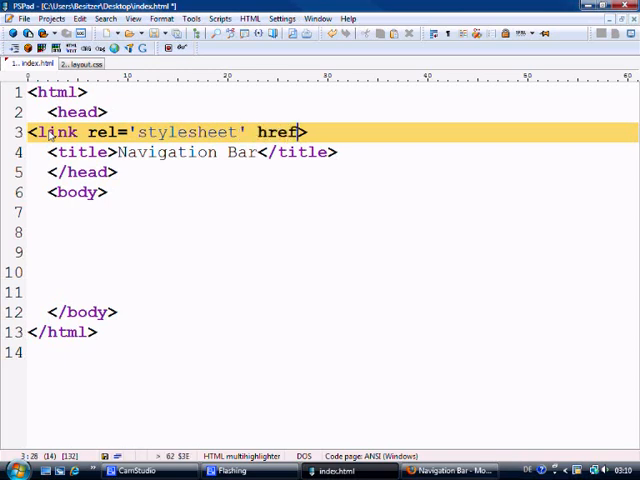
type("layout.css'")
left_click(334, 232)
type("<>")
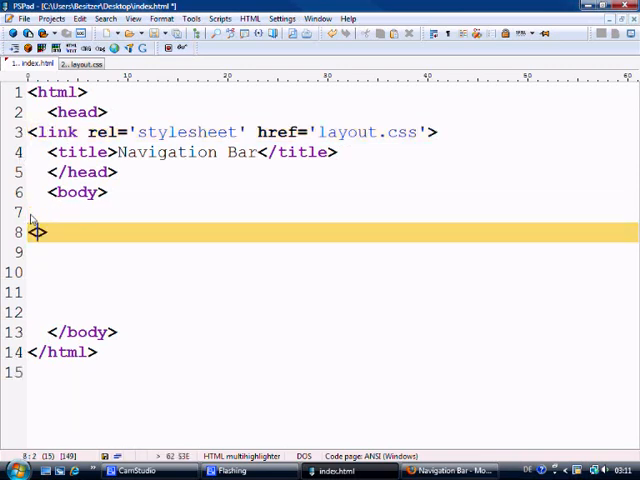
Add a <div class='navbar'> container with its closing tag in the body
type("div cla")
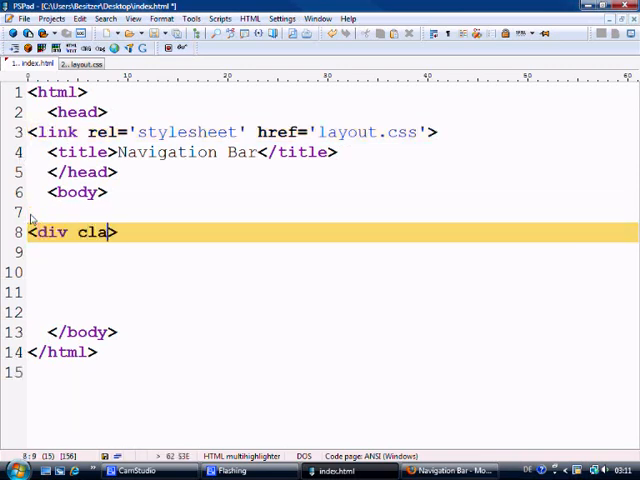
type("ss='na'")
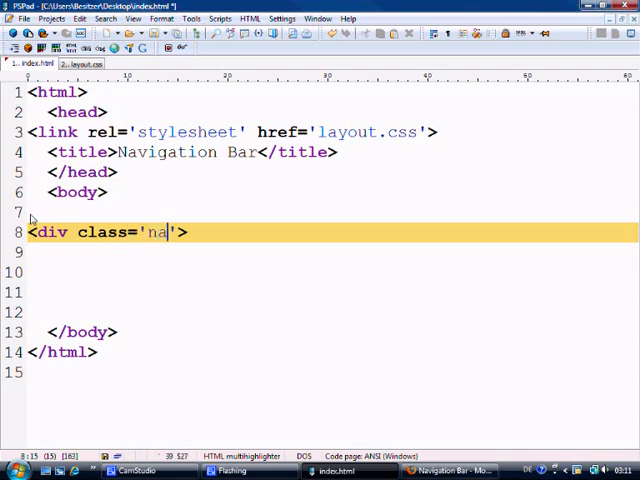
type("vbar'></")
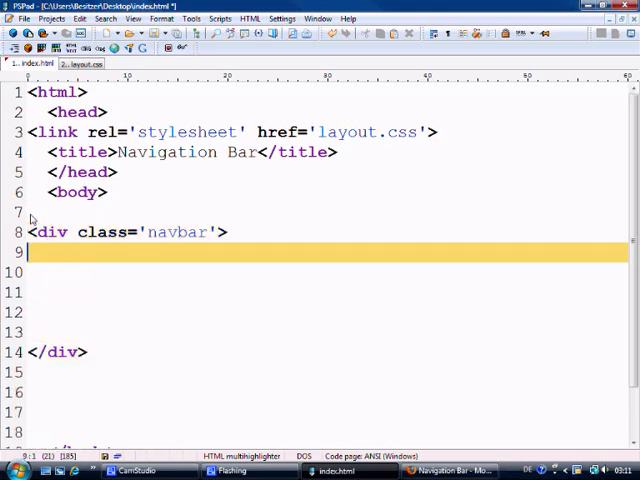
Inside it add <div class='button'><a href='#'>Home</a></div>
type("<div c>")
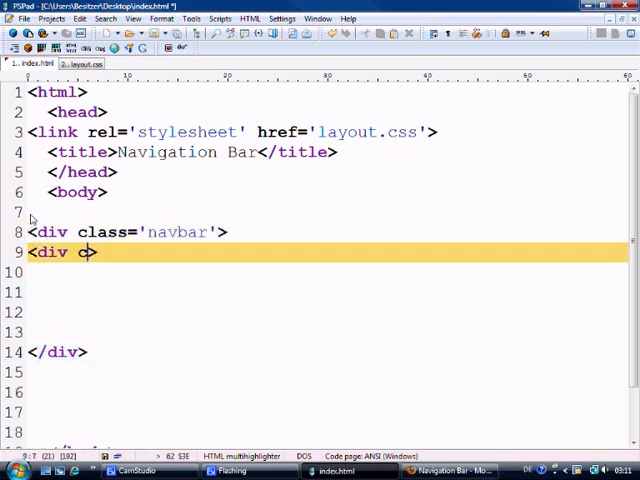
type("lass=''")
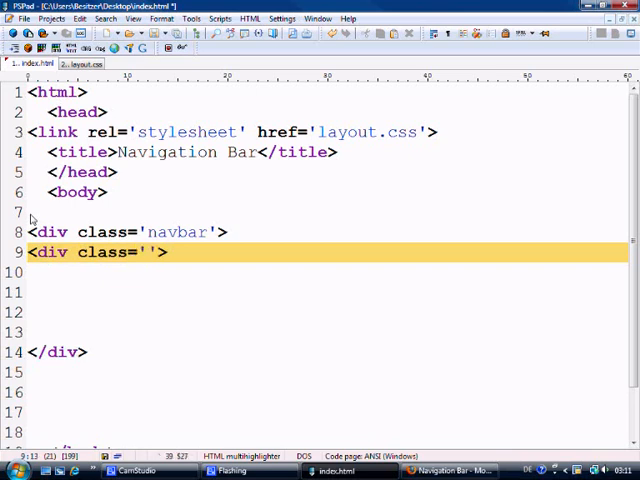
type("button")
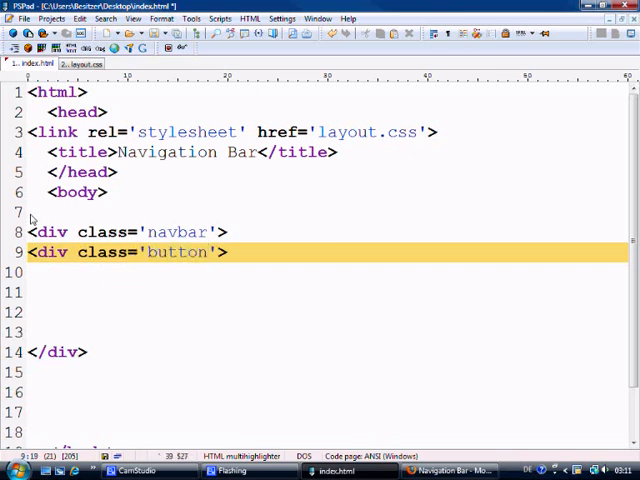
type("></div>")
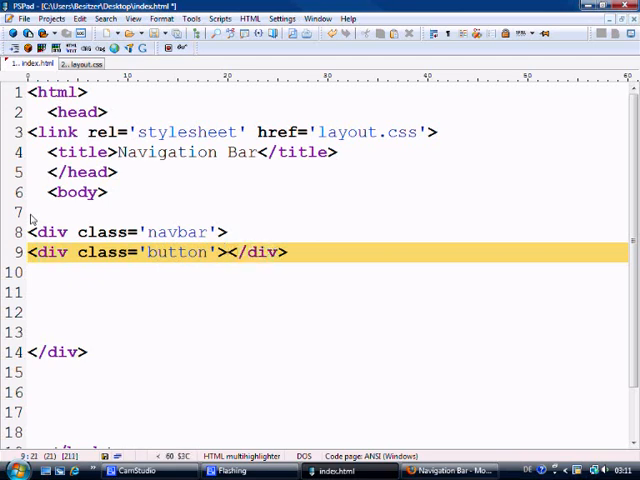
type("<a href=''<")
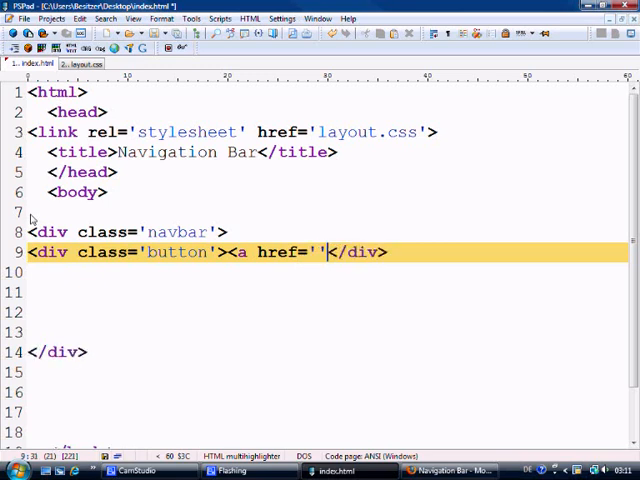
type("#")
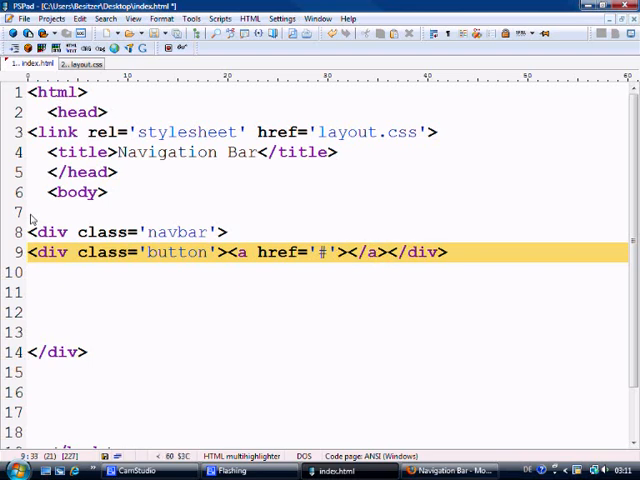
type("Home")
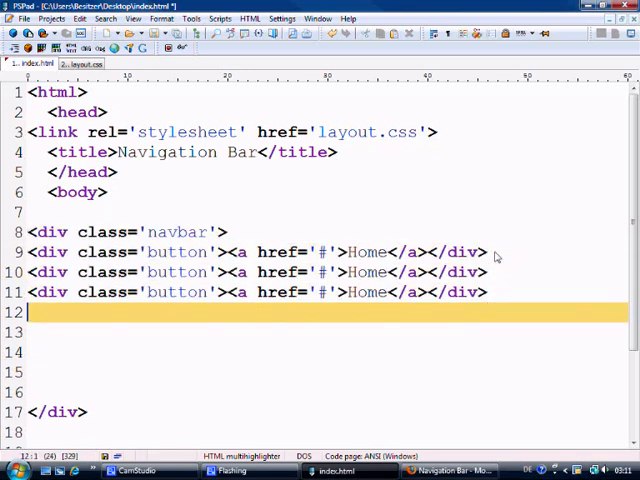
Duplicate the button line for Design, Gallery, Contact and About, then preview in Firefox
type("<div class='button'><a href='#'>Home</a></div>")
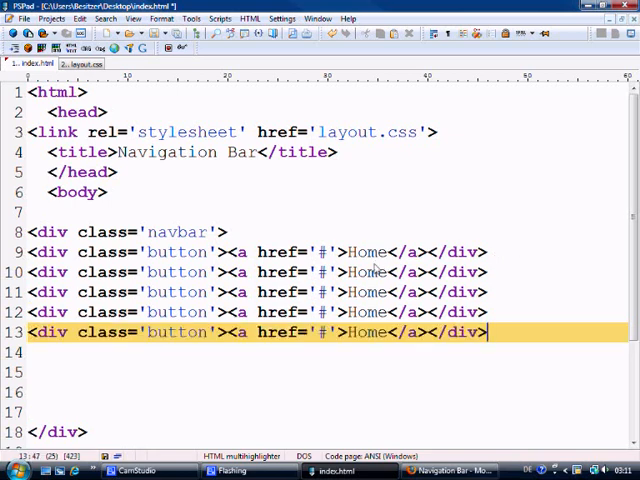
mouse_move(392, 262)
type("About")
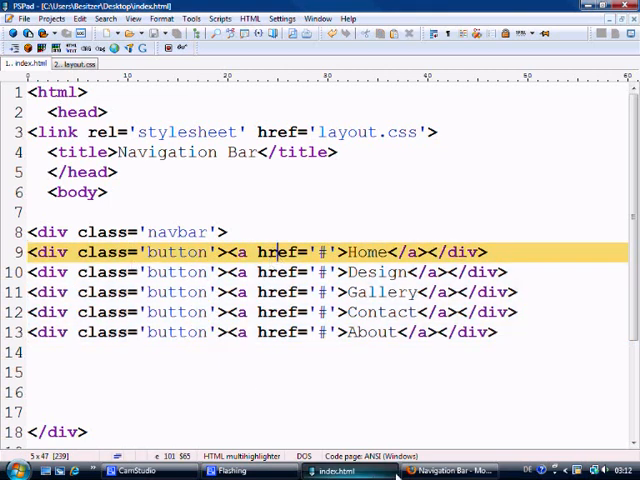
left_click(448, 470)
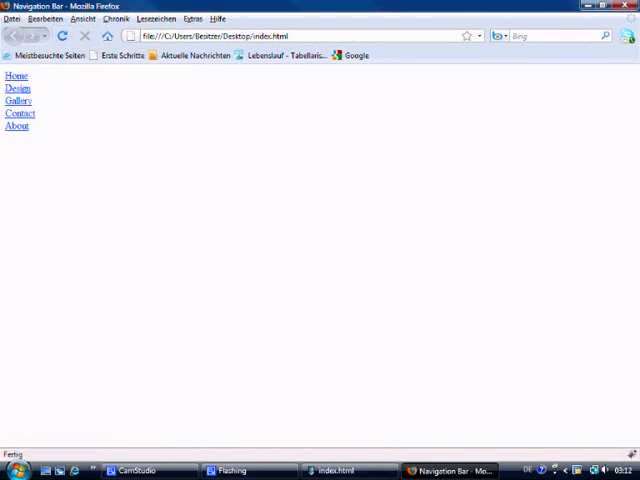
left_click(332, 470)
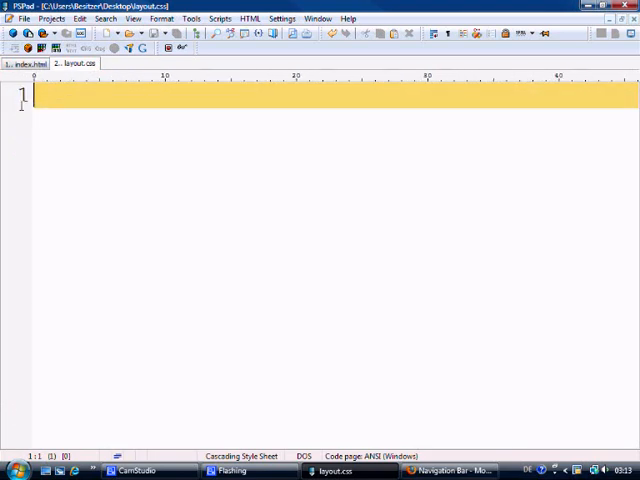
Write empty .navbar{ } and .button a{ } rule blocks in layout.css
type(".navbar")
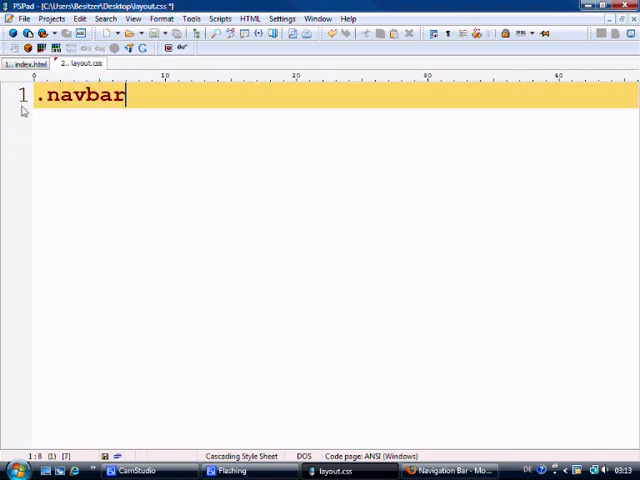
type("{")
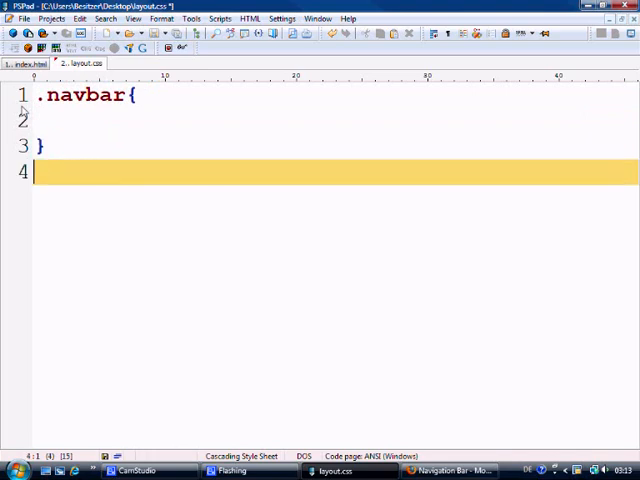
type(".b")
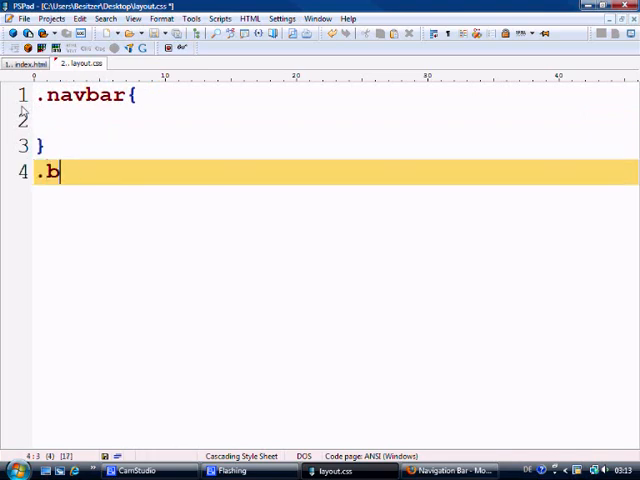
type("utton a")
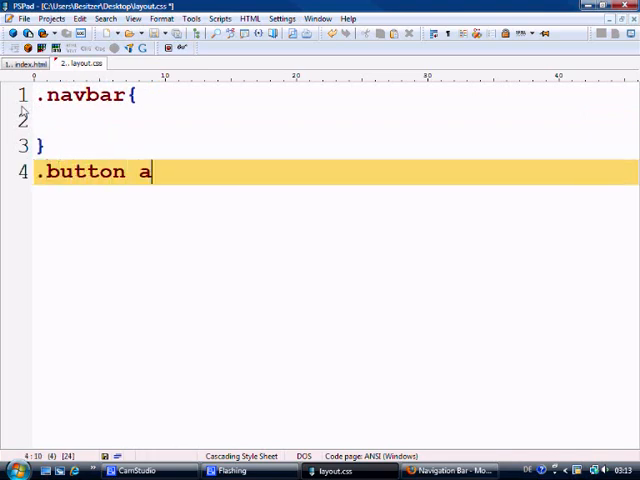
type("{")
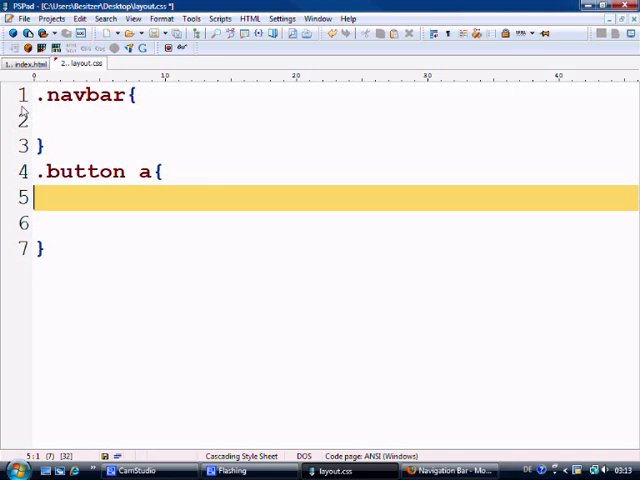
Give .navbar width 1000px and height 25px
type("wi")
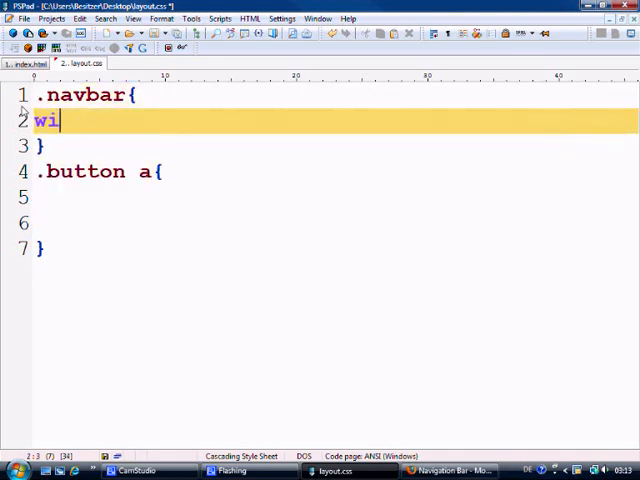
type("dth: 1")
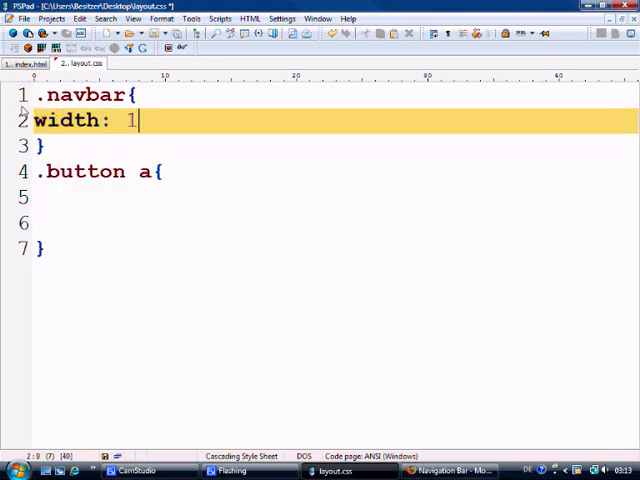
type("000px;")
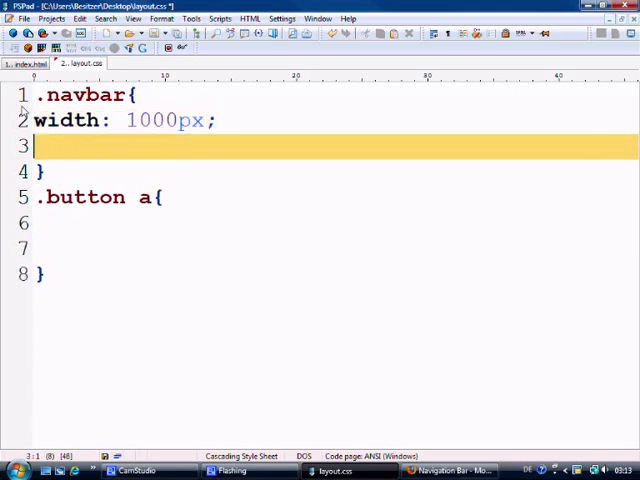
type("height_")
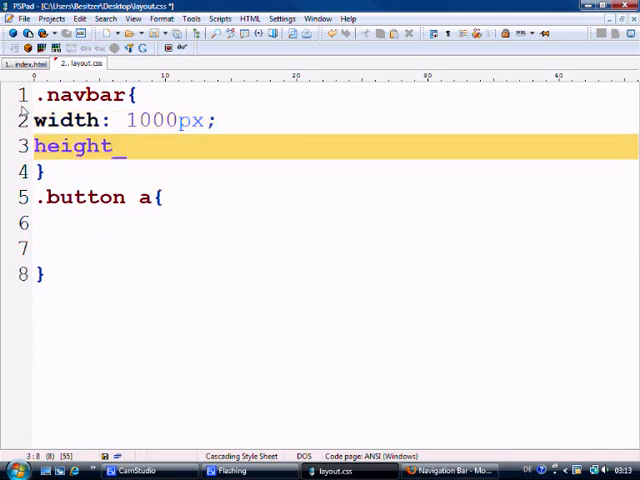
type(": 25px")
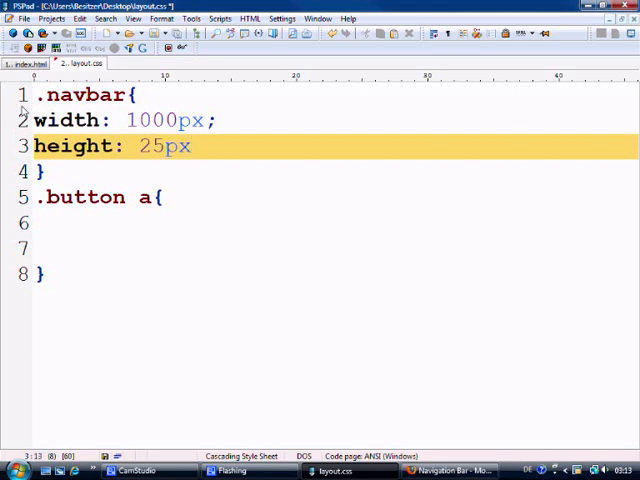
key("Enter")
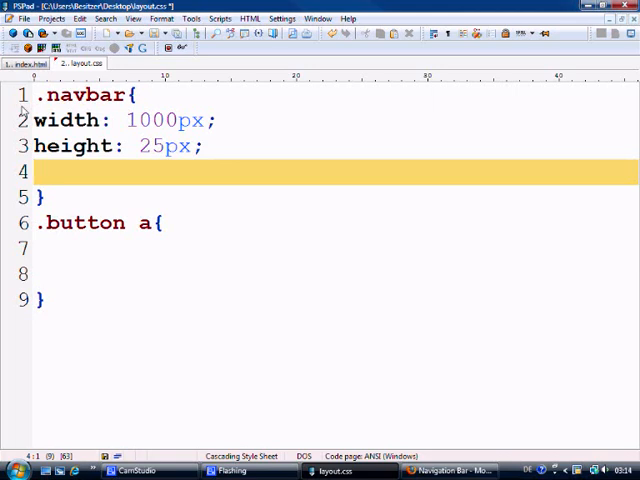
Add font-family verdana, font-size 13px, line-height 22px and font-weight bold to .navbar
type("font-")
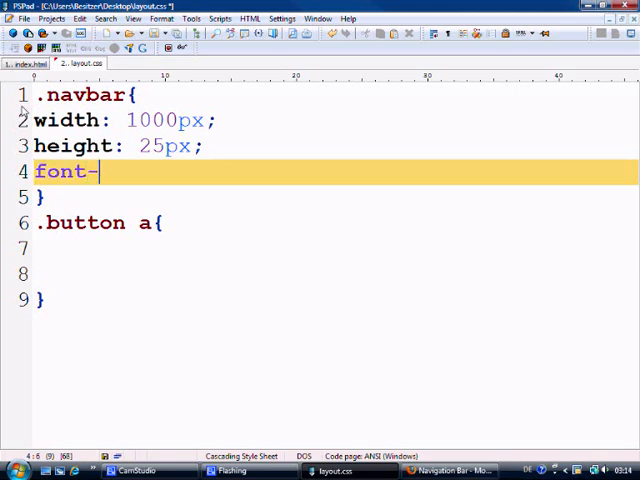
type("family:")
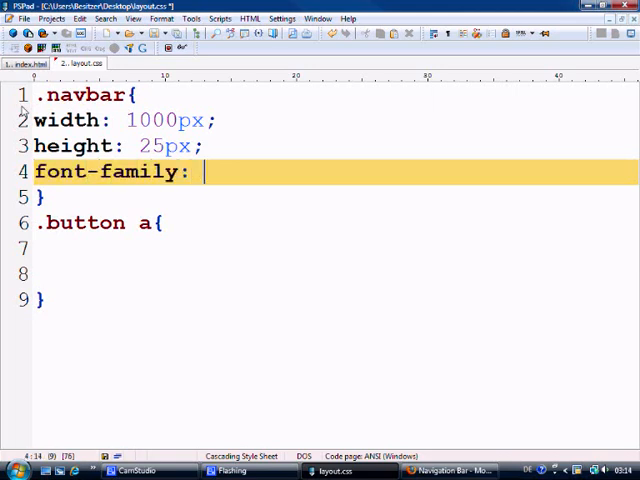
type("verdana")
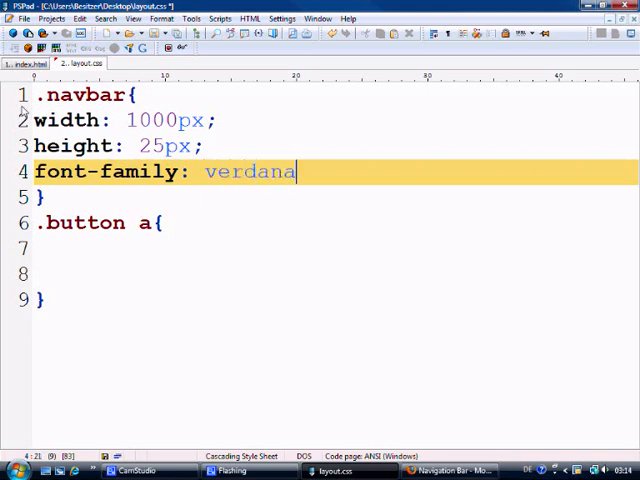
type(";")
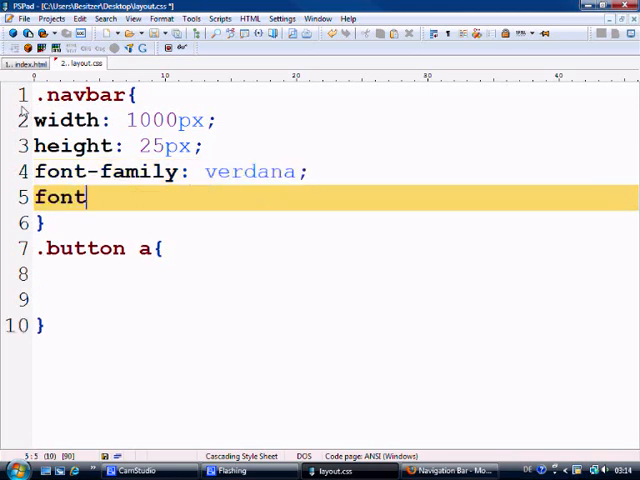
type("-size:")
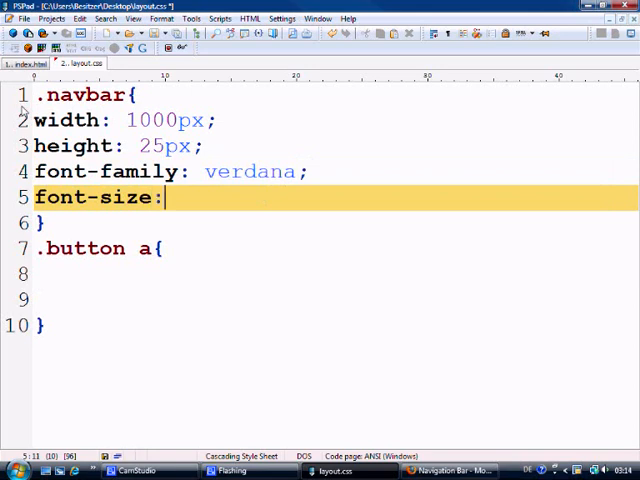
type("13px;")
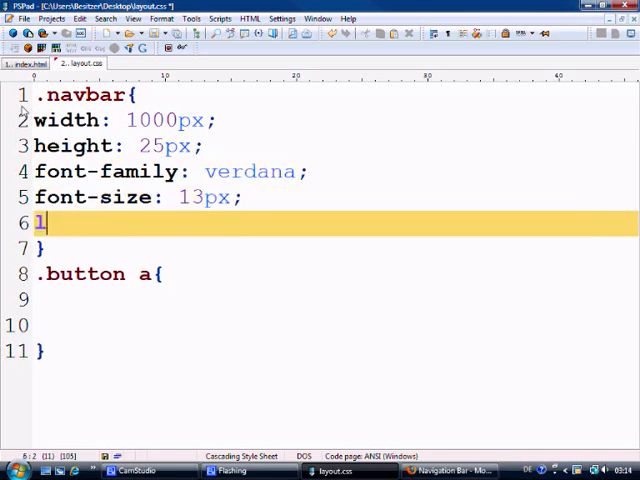
type("ine-height")
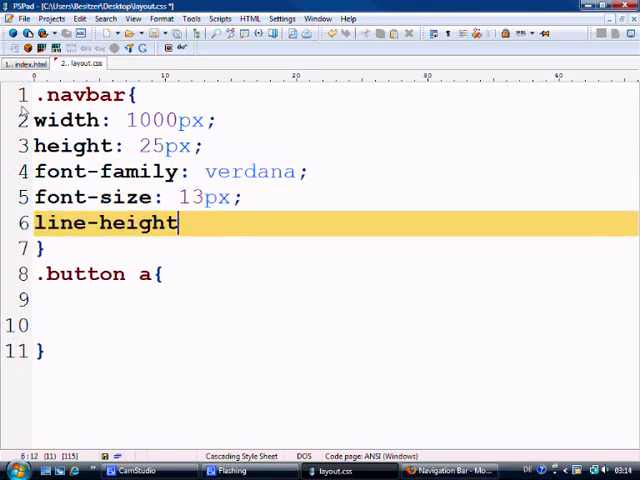
type(": 22px;")
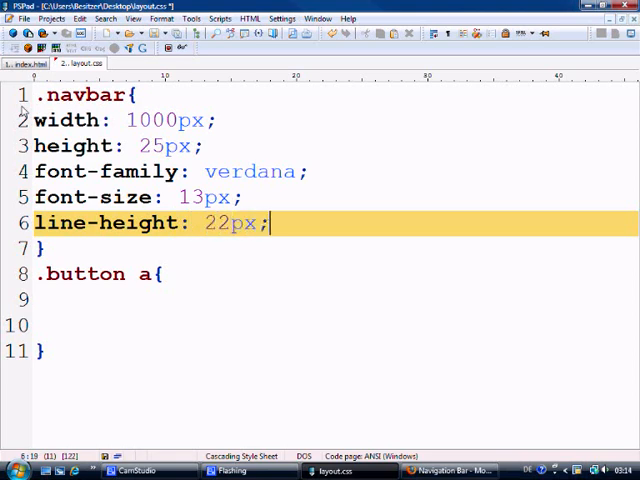
type("font")
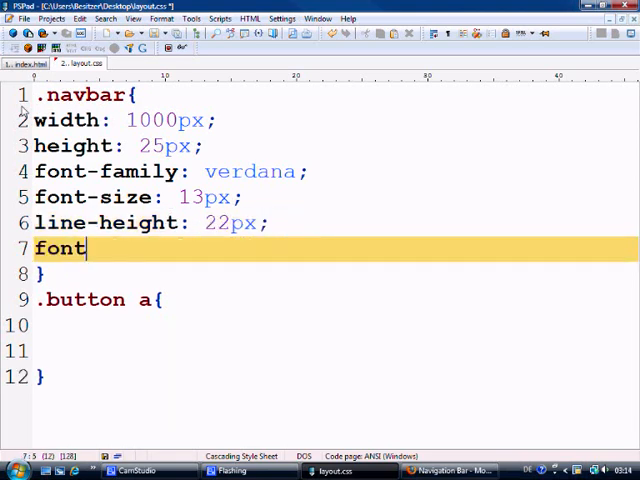
type("-weight:")
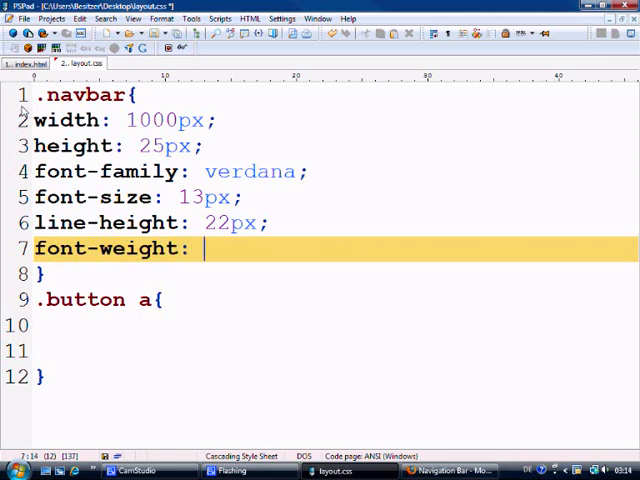
type("bold;")
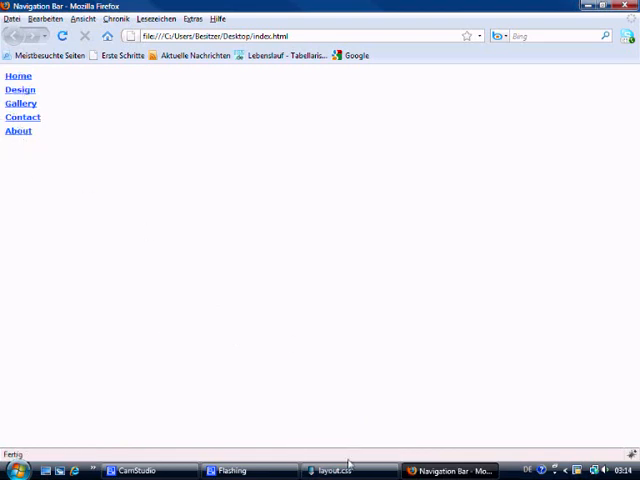
Switch to Firefox to view the Navigation Bar page with its five links
left_click(330, 470)
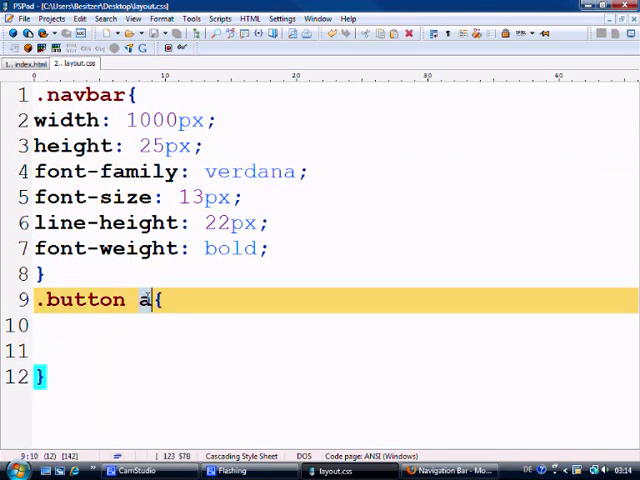
Give .button a color #000, text-decoration none and text-align center
type("c")
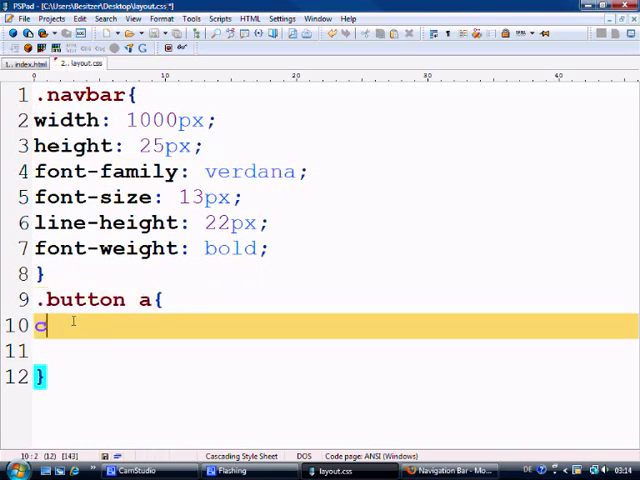
type("olor:")
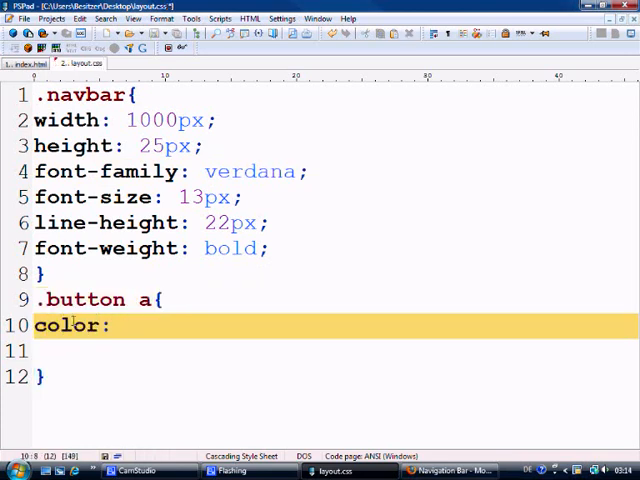
type("#000;")
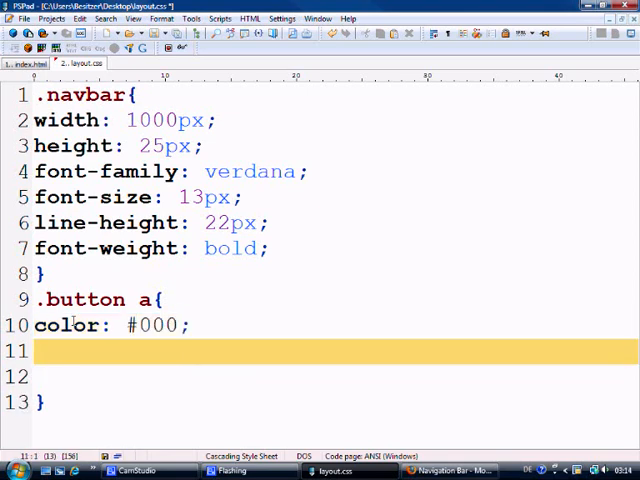
type("text")
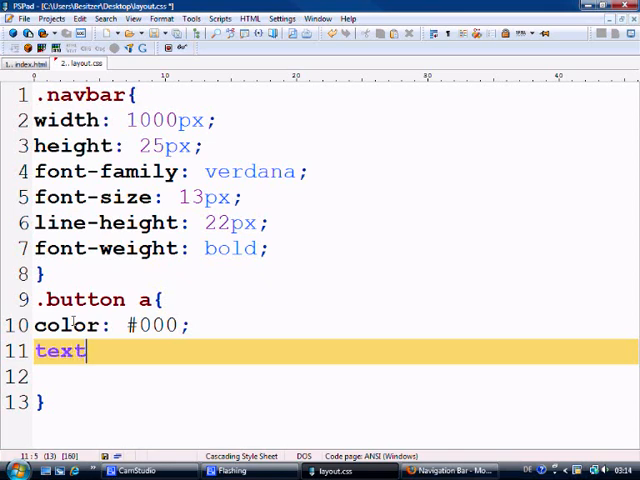
type("-decorati")
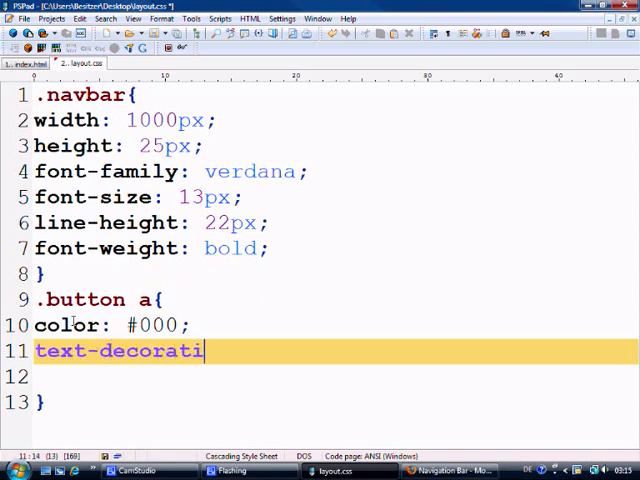
type("on: none;")
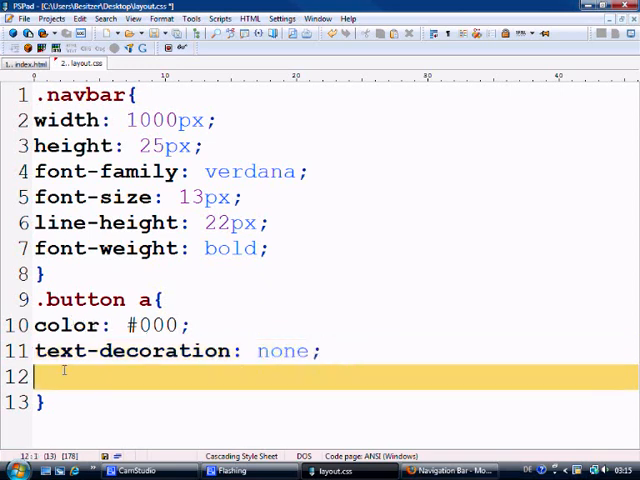
type("text")
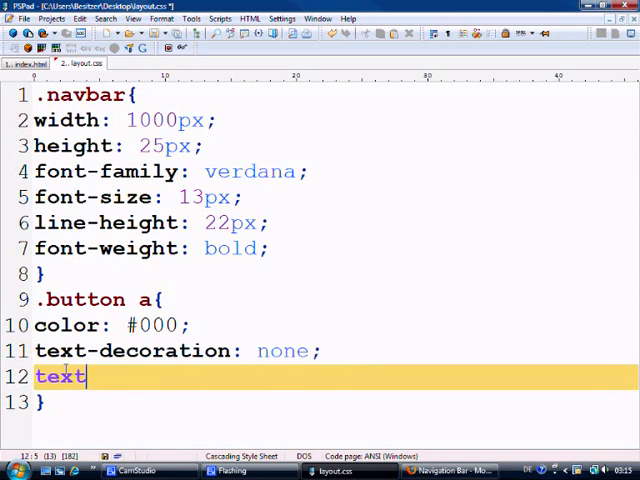
type("-aling")
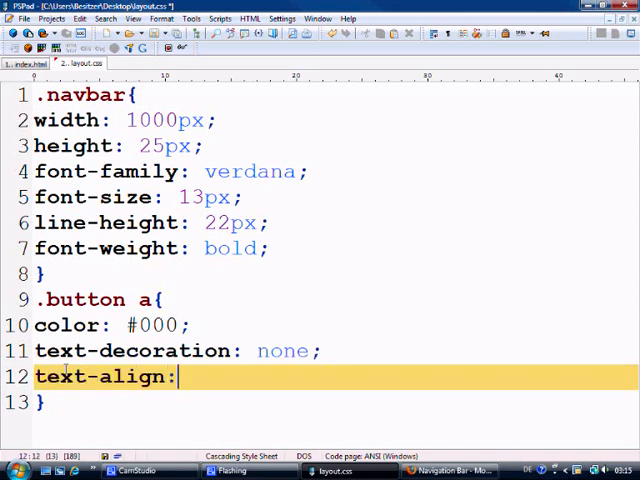
type("center;")
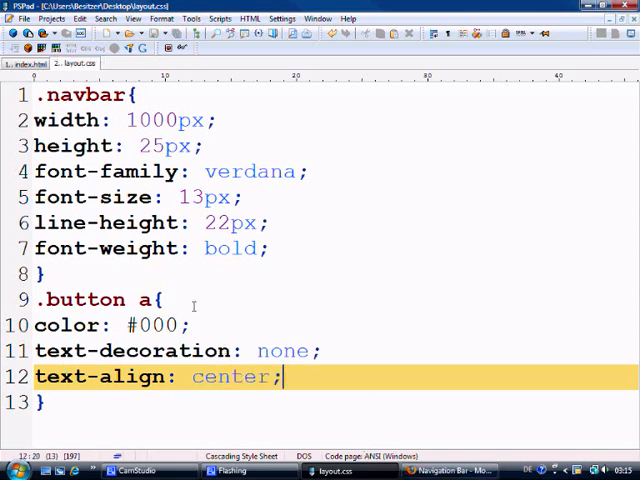
Set .button a width 100px and height 25px
type("widt")
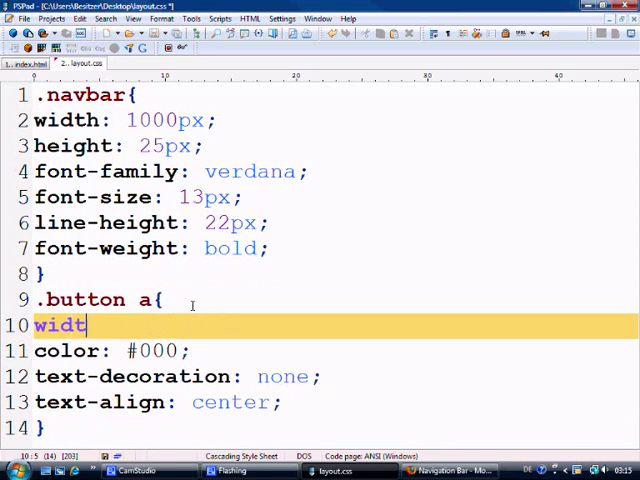
type("h: 100px;")
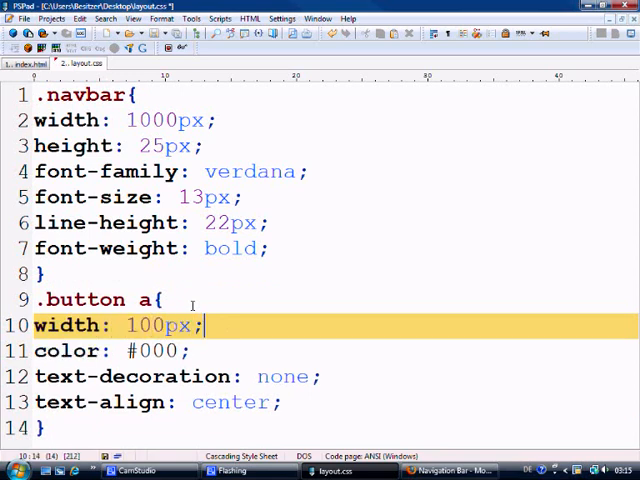
type("height: 2")
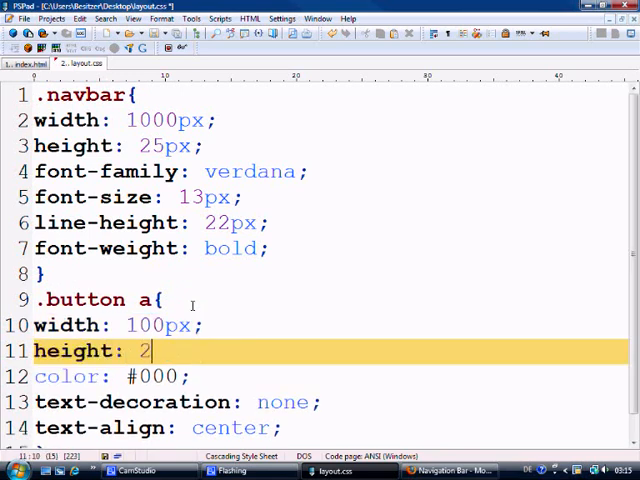
type("5px;")
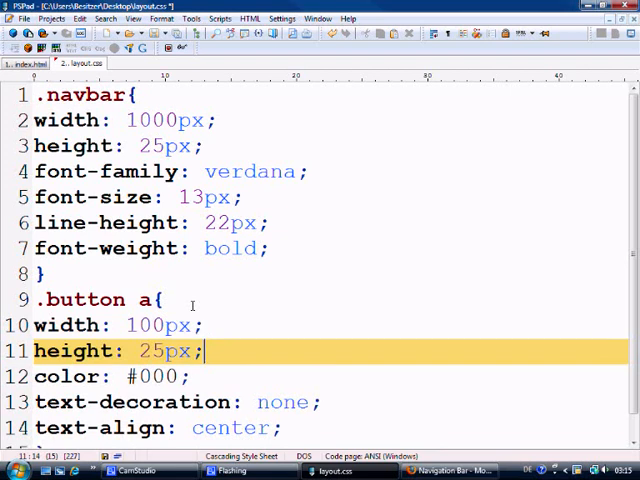
scroll("down", 3)
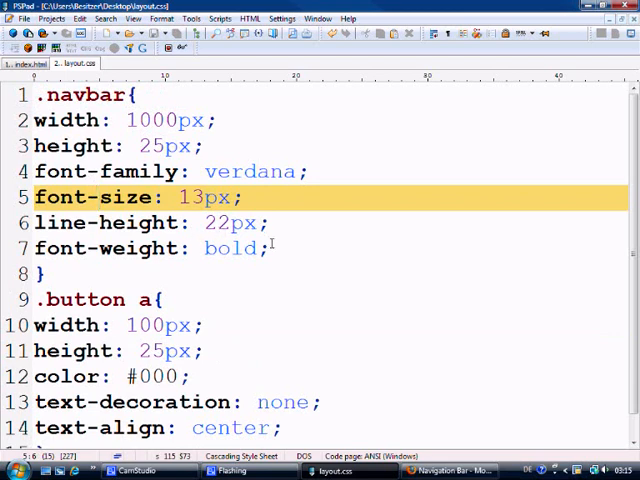
Add border: 1px solid #000 to .navbar and check the result in Firefox
type("borde")
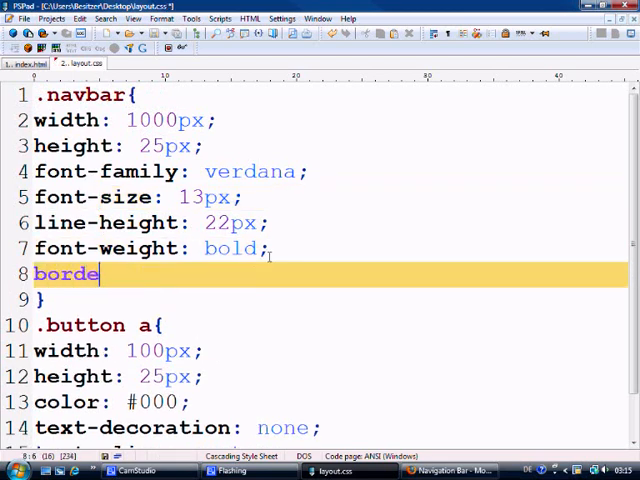
type("r: 1px sol")
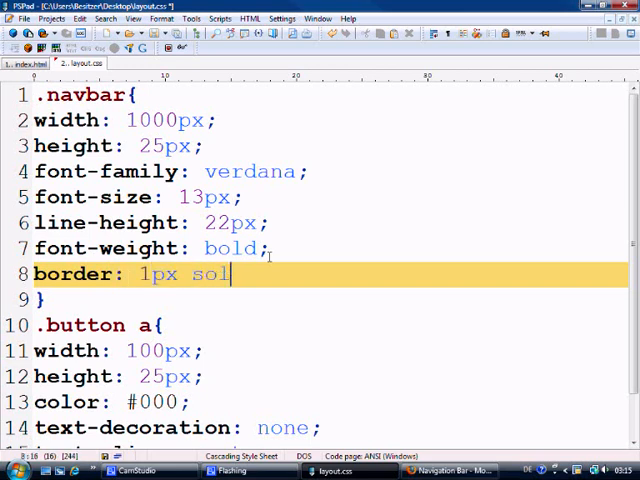
type("id #000")
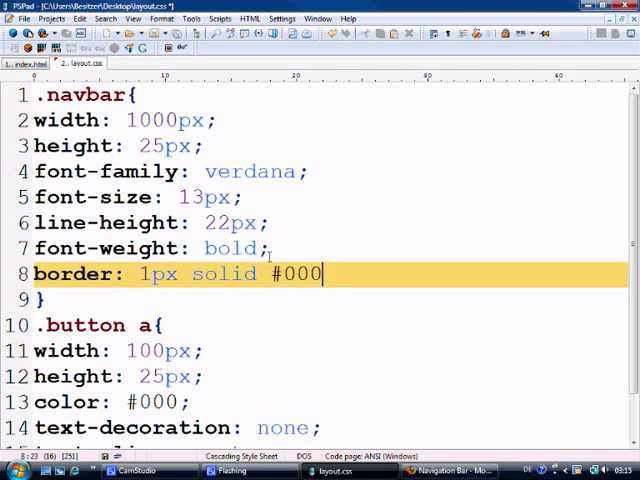
type(";")
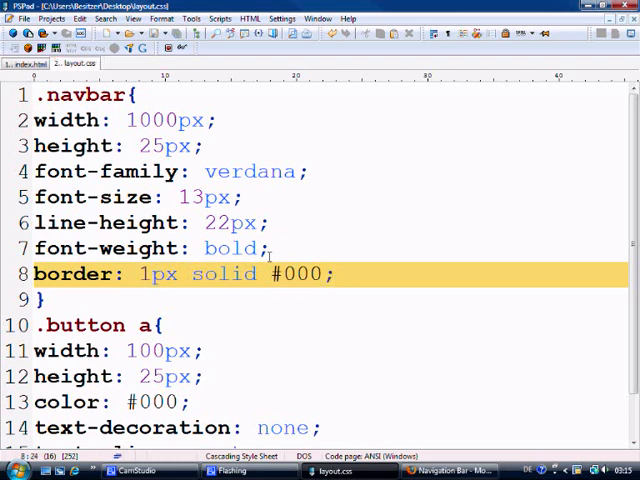
left_click(440, 470)
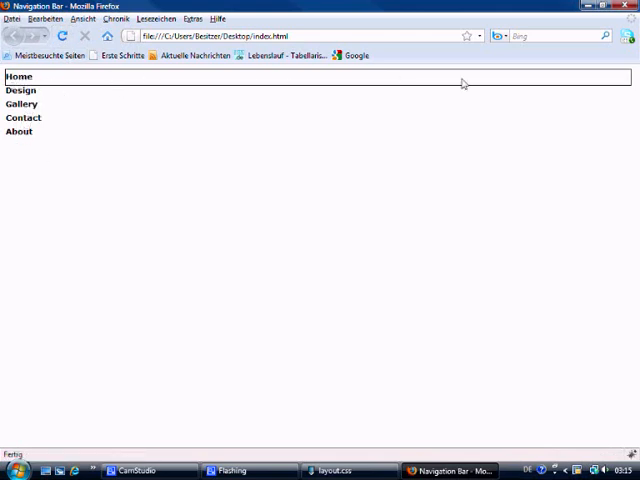
mouse_move(104, 90)
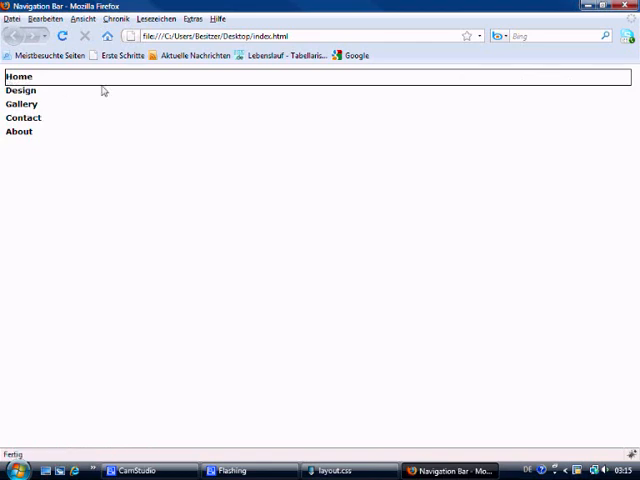
mouse_move(20, 90)
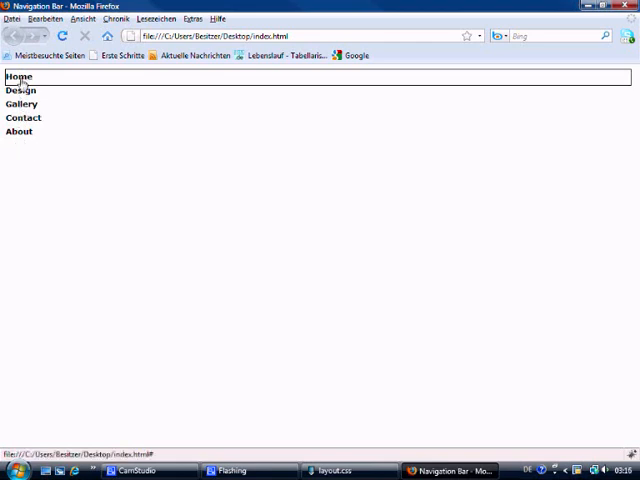
mouse_move(496, 80)
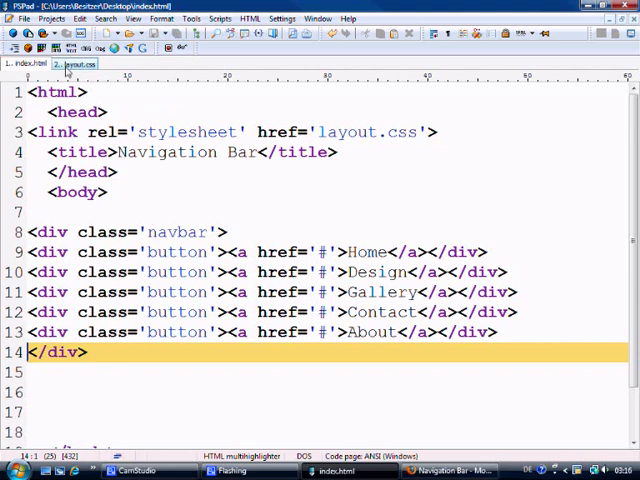
Add float: left at the top of the .button a rule in layout.css
left_click(76, 64)
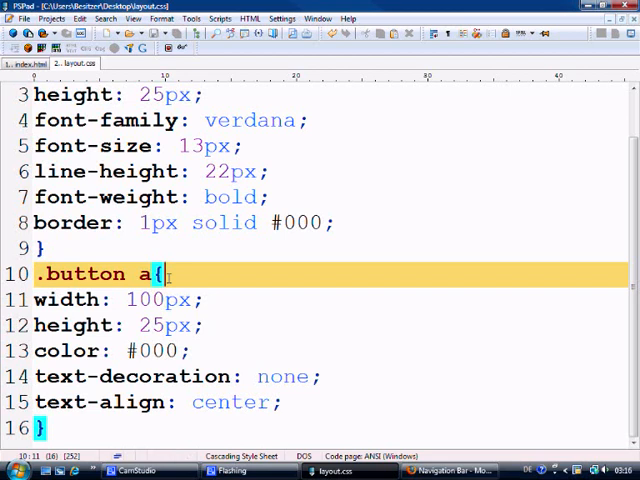
type("float:")
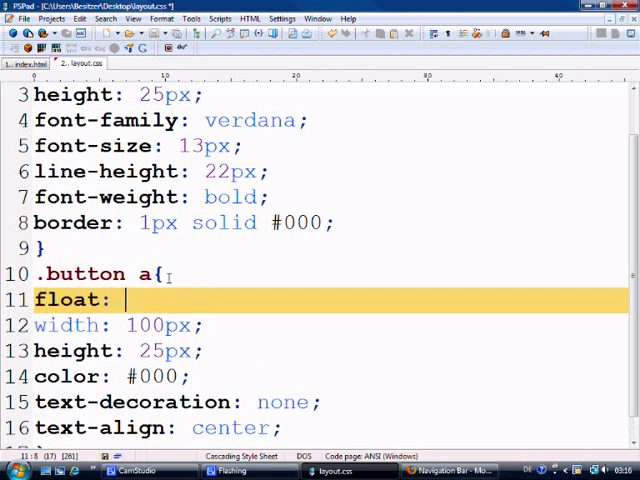
type("left;")
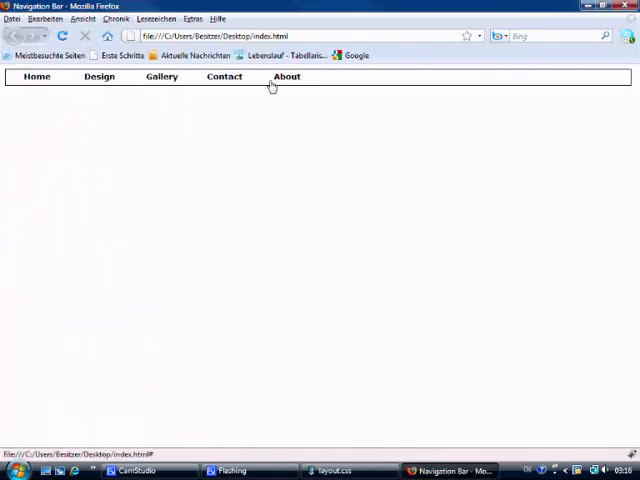
mouse_move(318, 90)
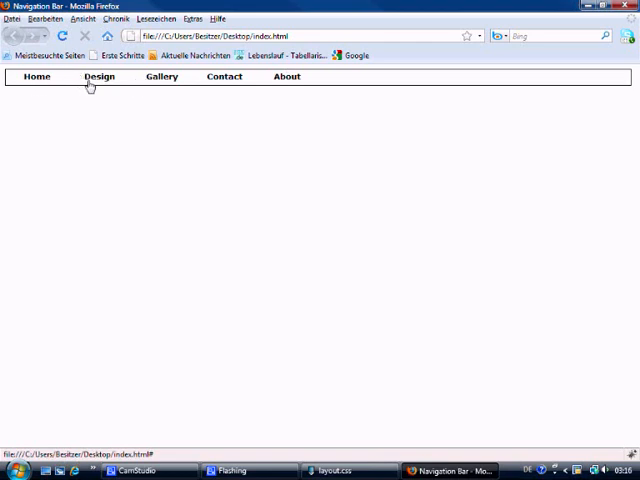
mouse_move(284, 92)
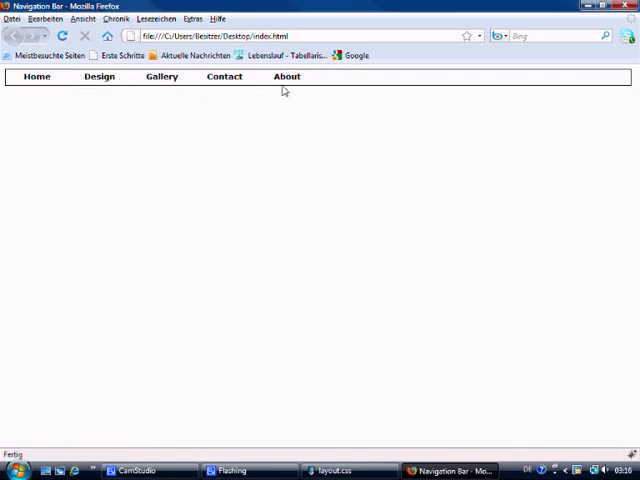
mouse_move(252, 138)
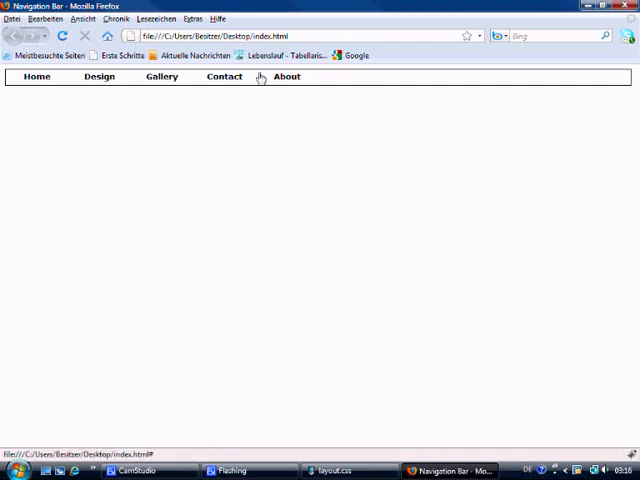
mouse_move(252, 86)
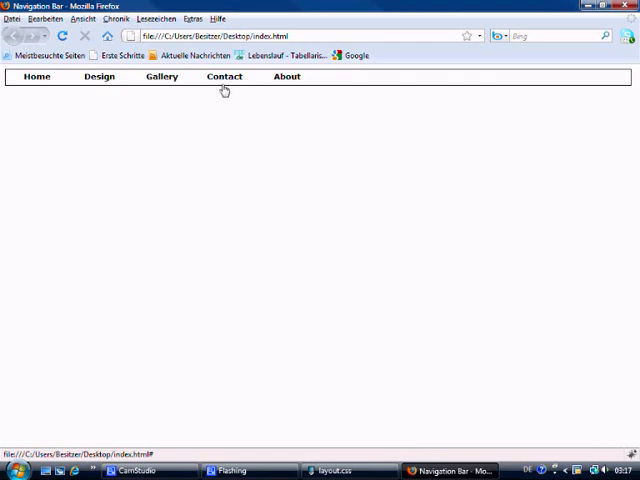
Return to layout.css and trim the .button a selector down to .button
left_click(224, 76)
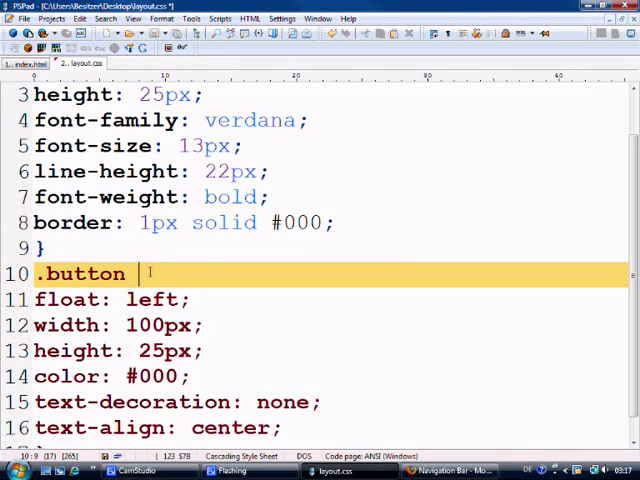
type("{")
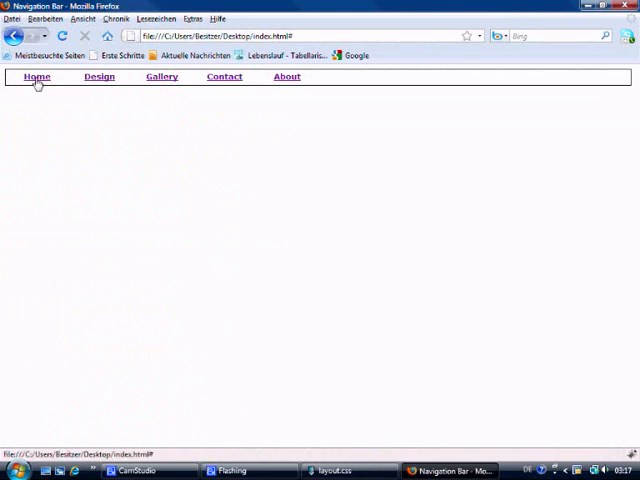
mouse_move(84, 92)
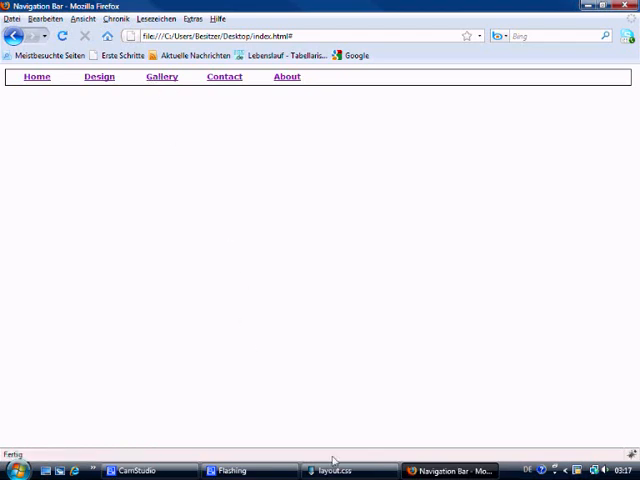
Switch from Firefox back to layout.css on the .button rule
left_click(336, 470)
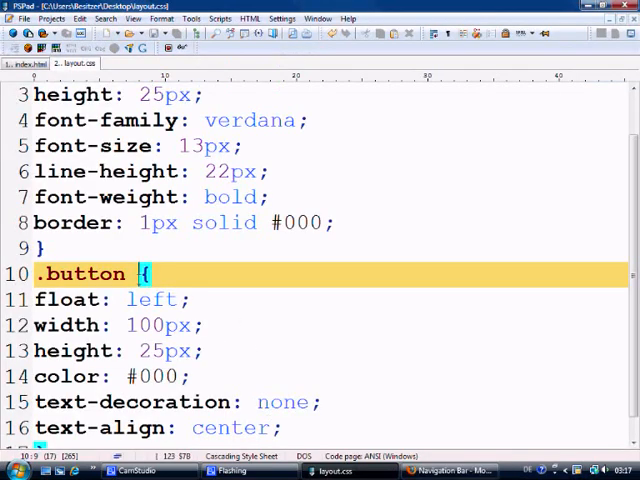
Restore the selector to '.button a' so links return to black, non-underlined text
type("a")
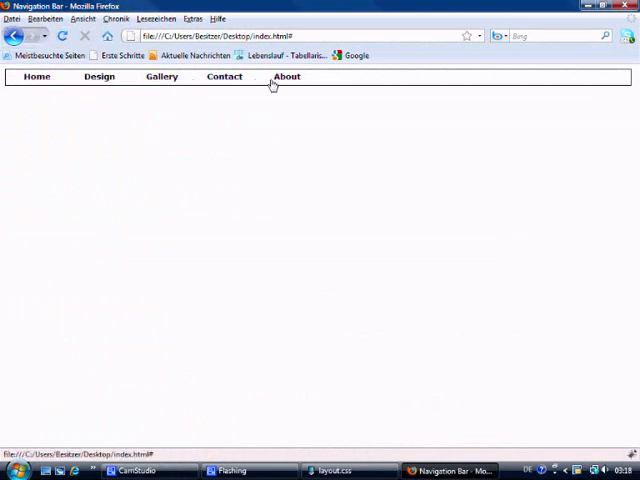
mouse_move(292, 136)
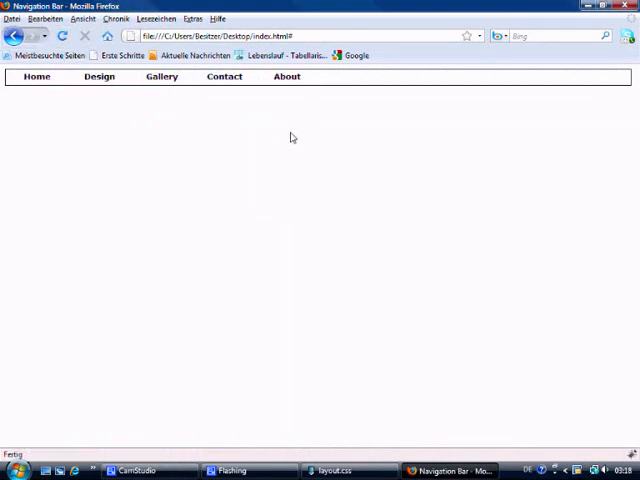
mouse_move(532, 92)
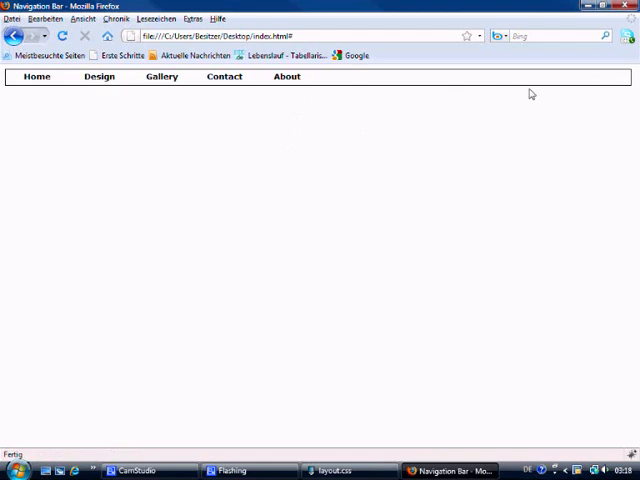
mouse_move(484, 92)
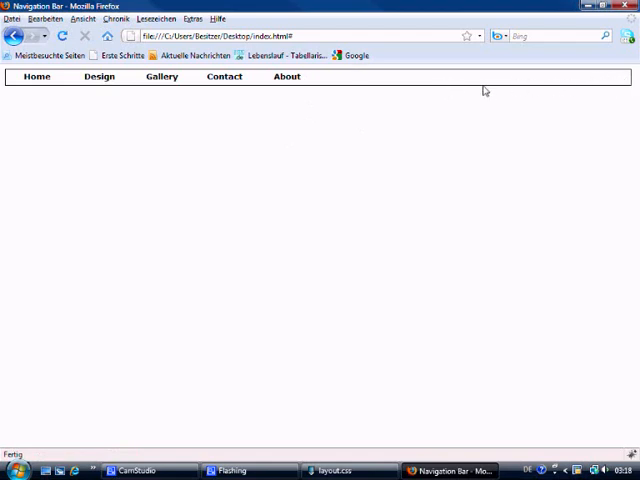
mouse_move(608, 92)
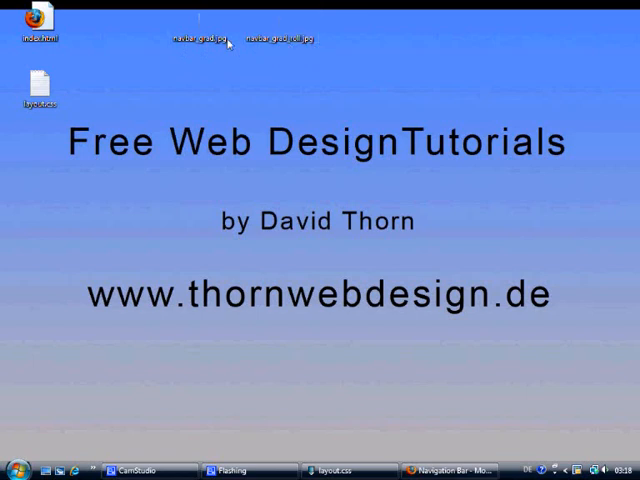
mouse_move(190, 36)
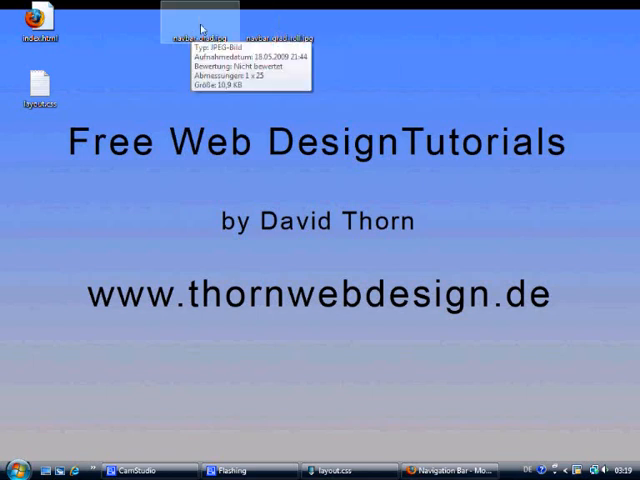
mouse_move(620, 98)
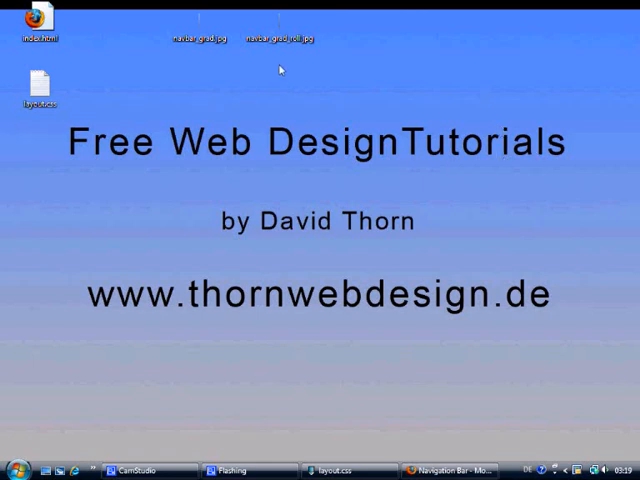
mouse_move(270, 452)
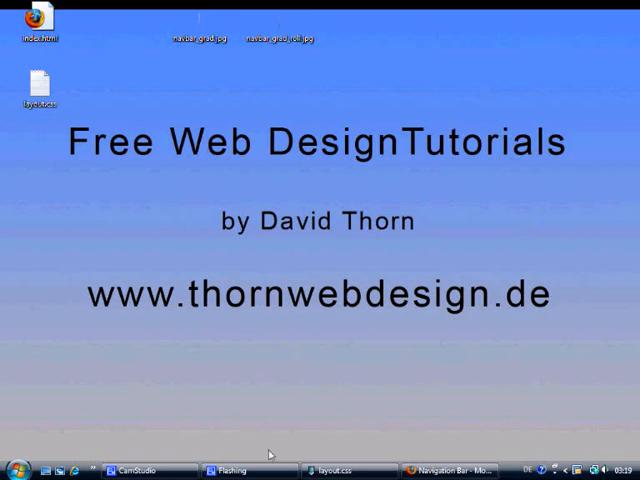
Switch from the desktop with the gradient JPEGs back to layout.css
left_click(340, 470)
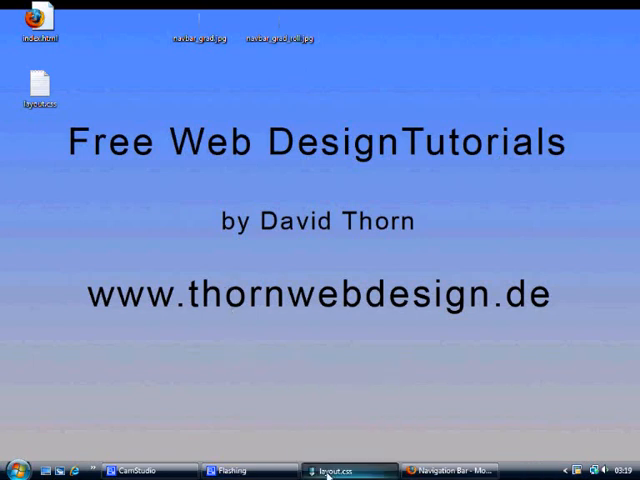
Add background: url(navbar_grad.jpg) repeat-x; to the .navbar rule
left_click(340, 470)
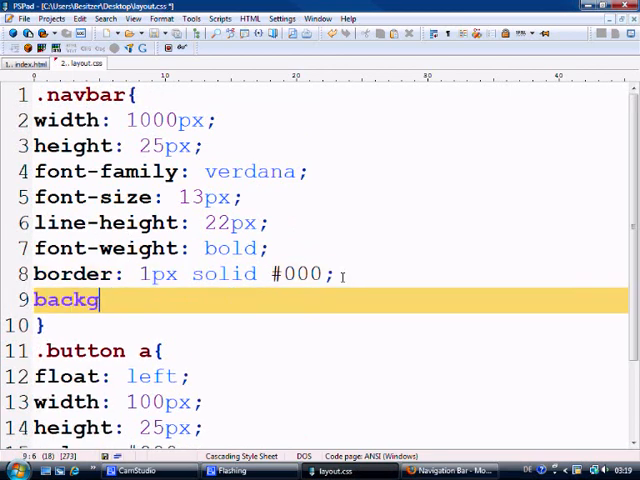
type("round:")
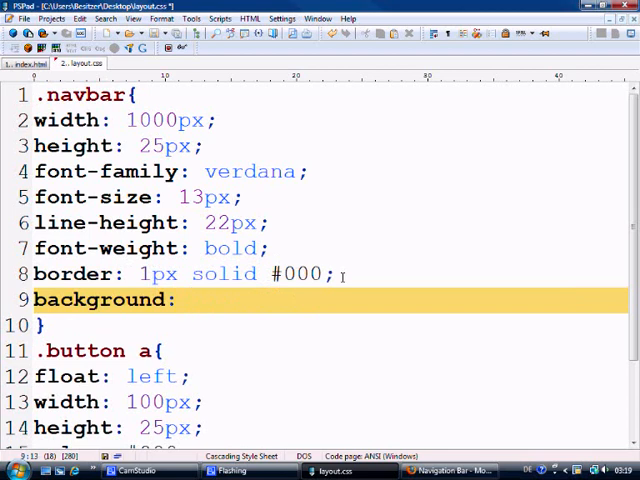
type("url()")
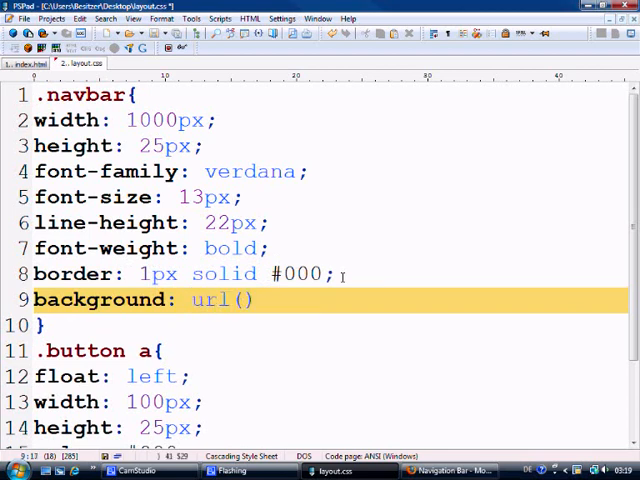
type("navba")
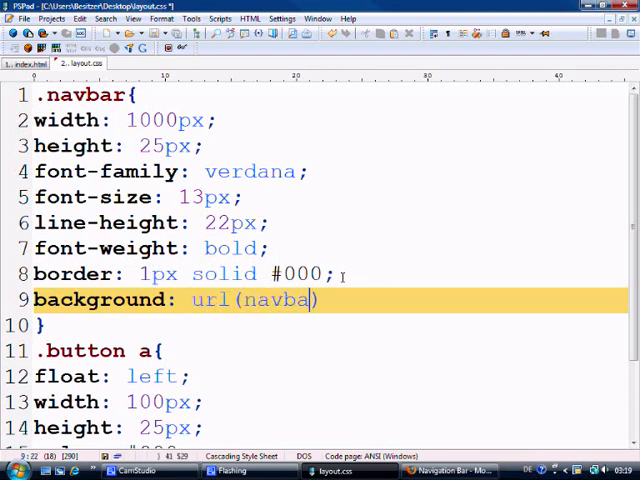
type("_grad")
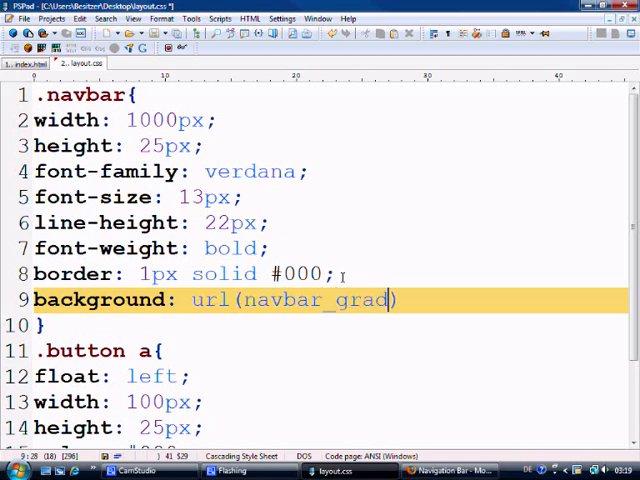
type(".jpg)")
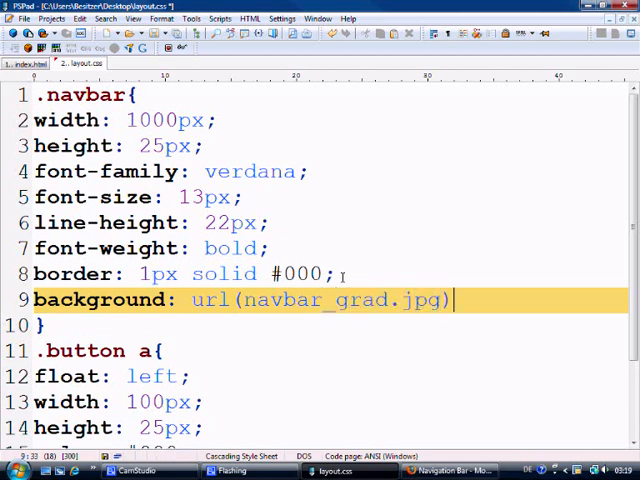
type("repeat")
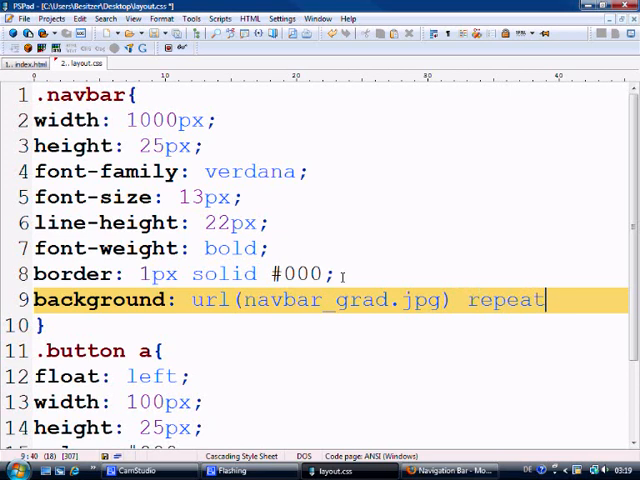
type("-x;")
type("bac")
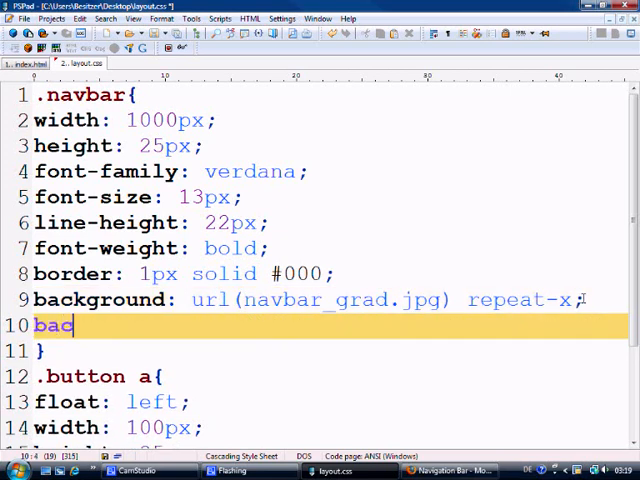
Add background-repeat: repeat-x;, rename the first property to background-image, and save
type("kground-")
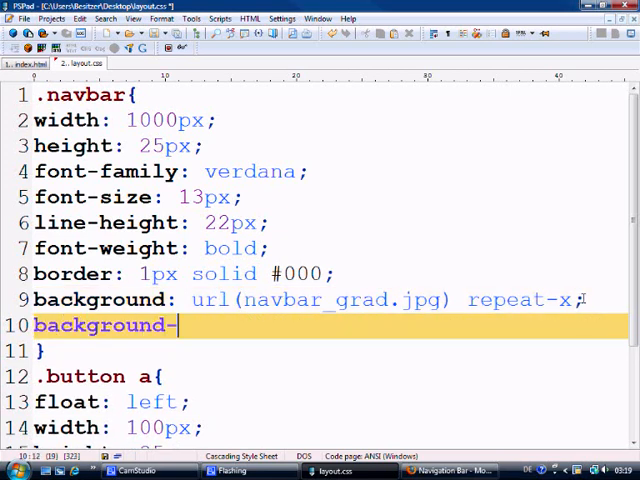
type("repeat")
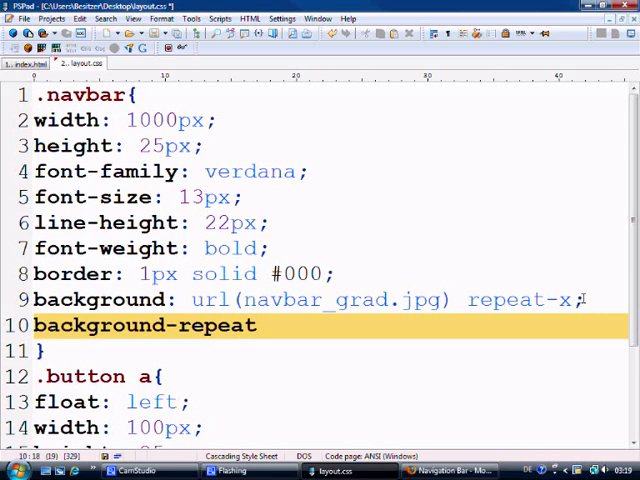
type(": repeat")
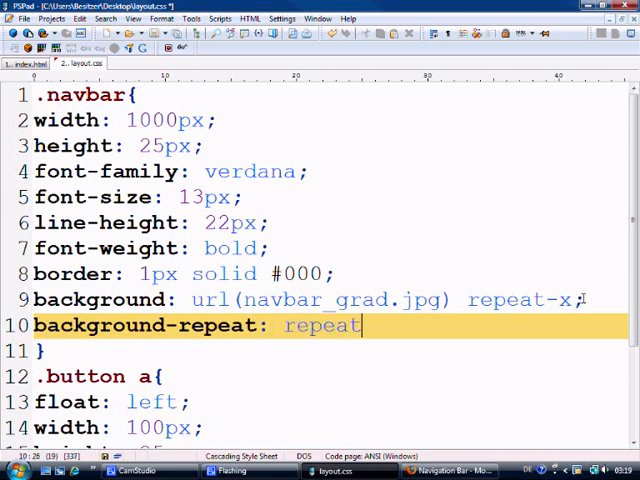
type("-x;")
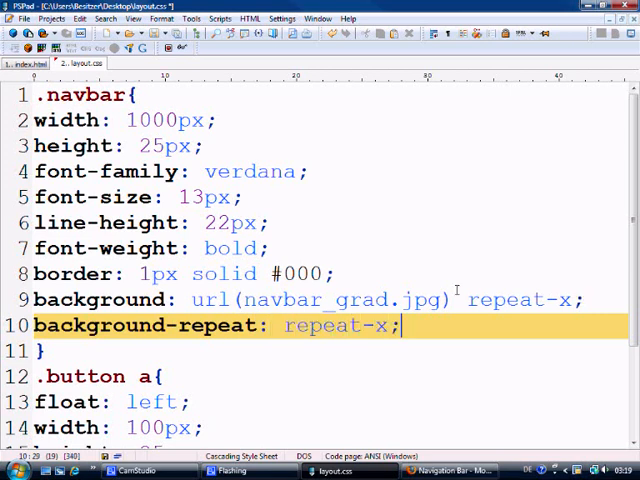
left_click(180, 300)
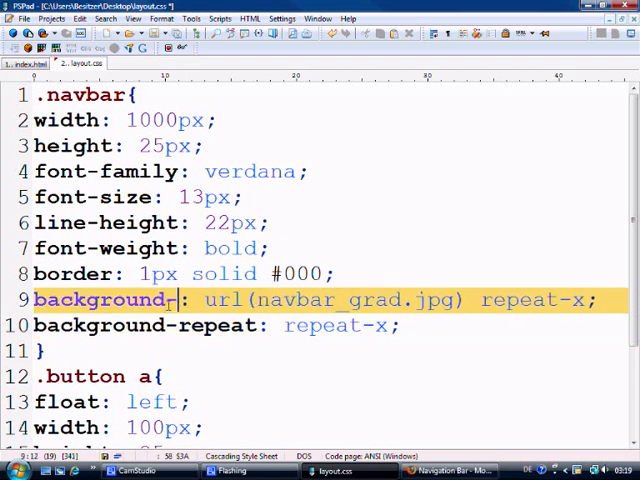
type("image")
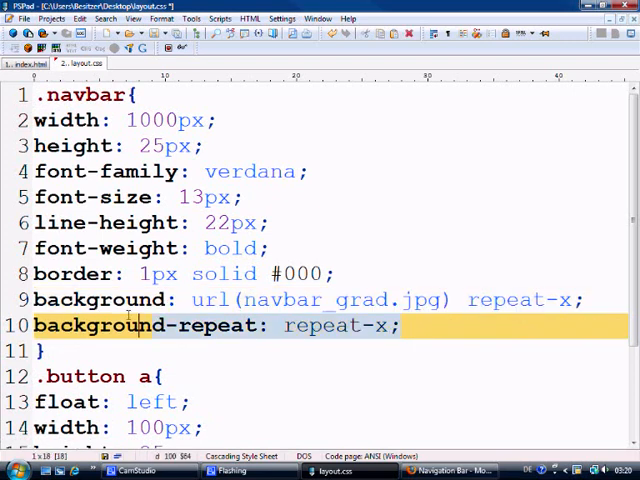
key("Delete")
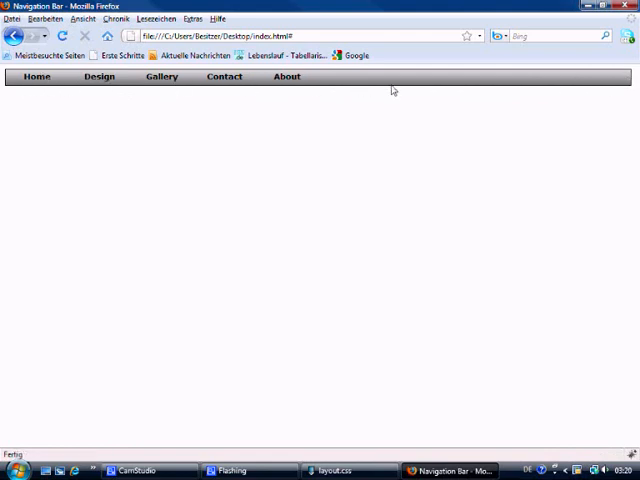
mouse_move(504, 92)
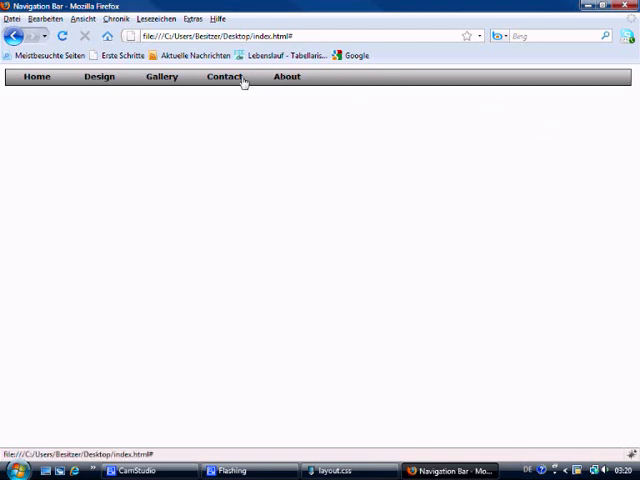
mouse_move(192, 90)
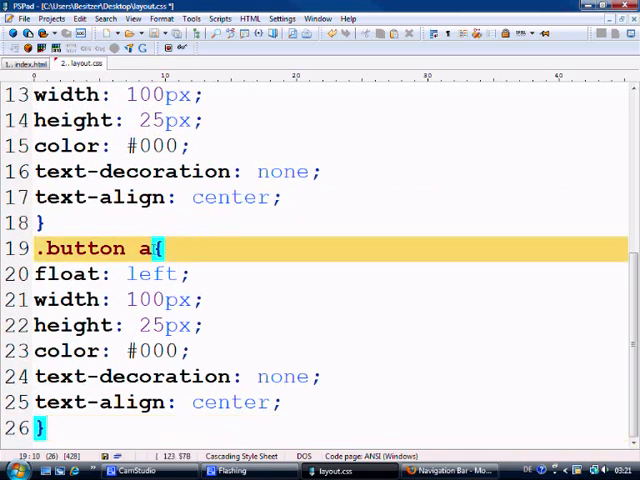
Rename the copied rule .button a:hover with color #fff and background url(navbar_grad.jpg) repeat-x
type(":hover")
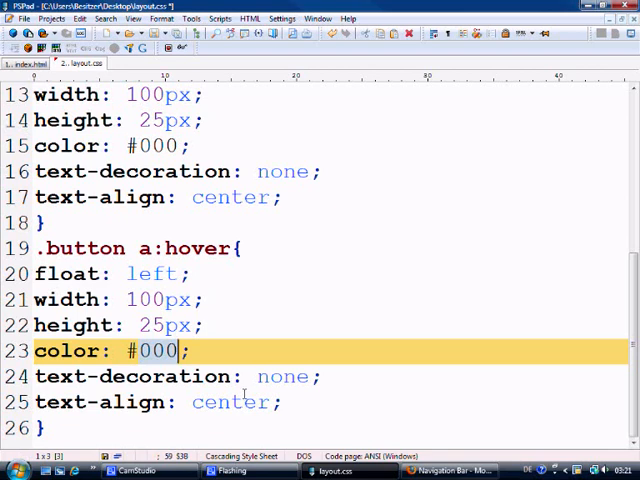
type("fff")
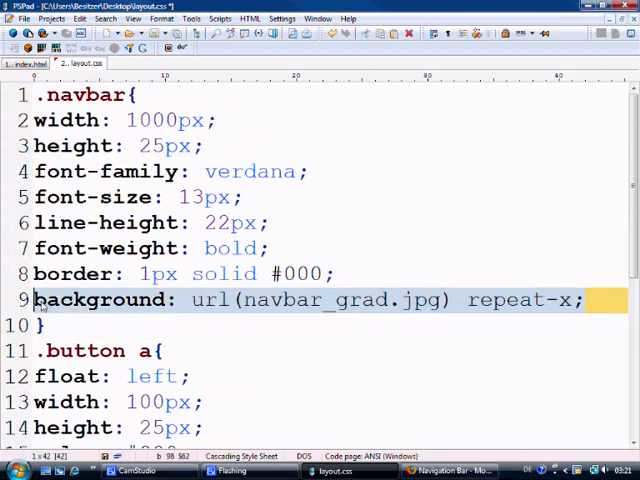
scroll("down", 3)
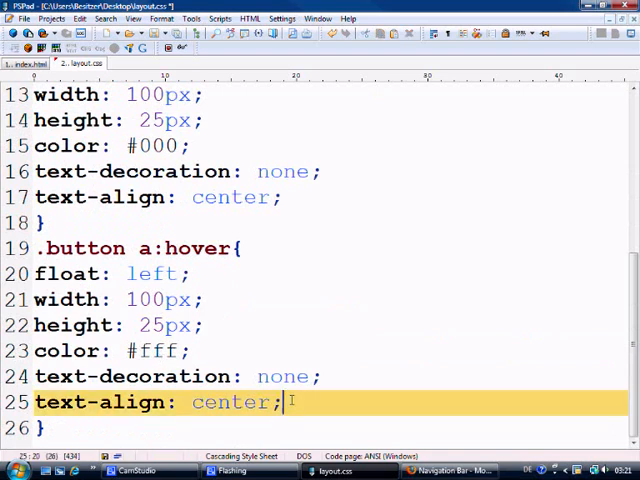
type("background: url(navbar_grad.jpg) repeat-x;")
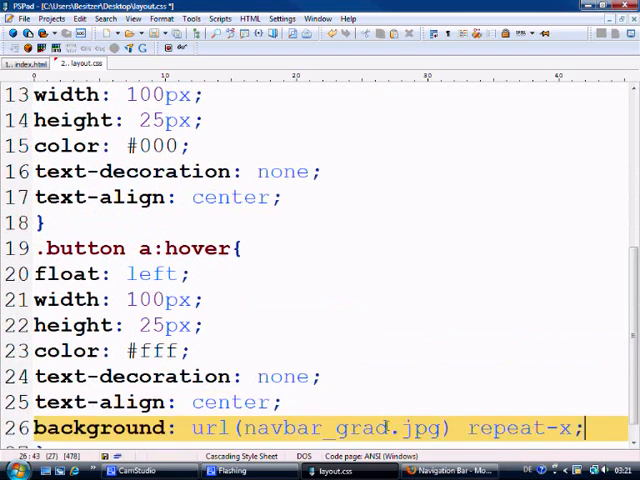
type("ıro")
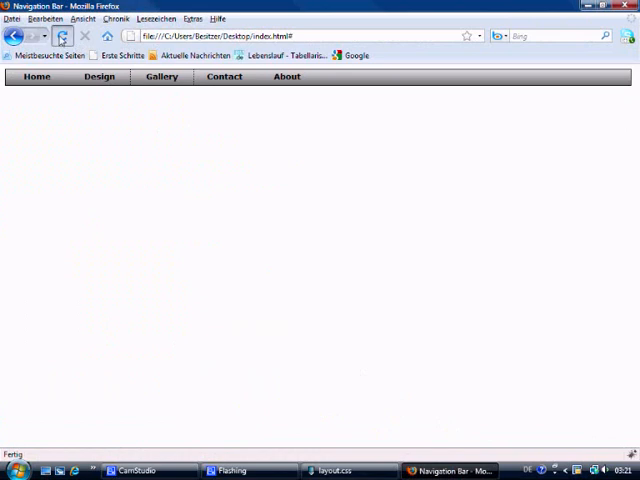
mouse_move(62, 36)
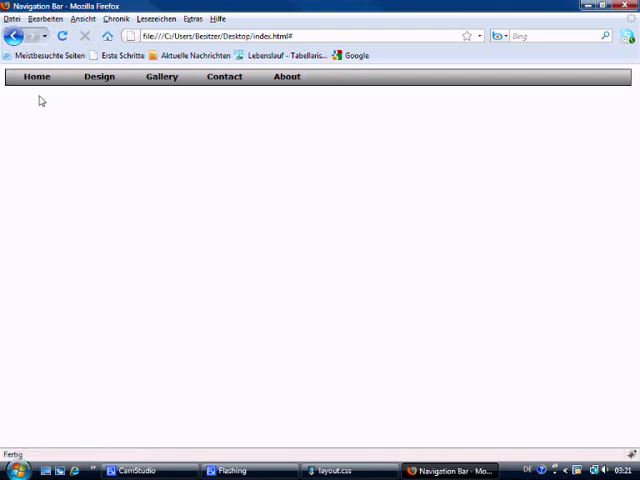
mouse_move(98, 76)
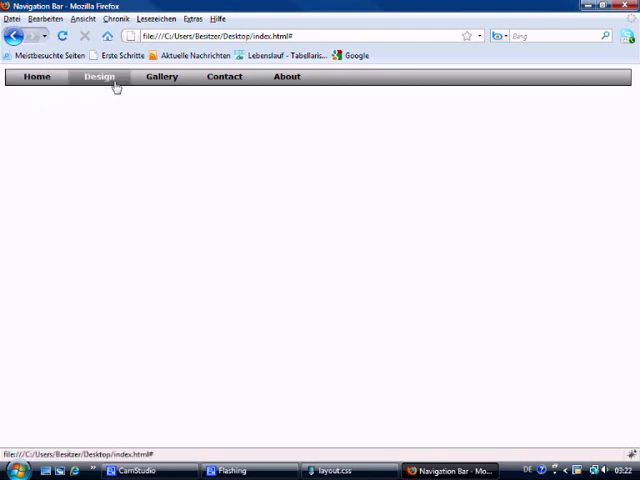
Open and close Extras > Einstellungen unchanged, then minimize Firefox to show the desktop
left_click(192, 18)
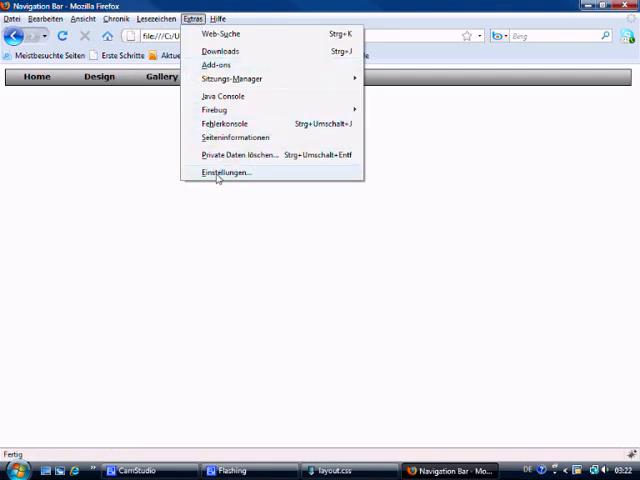
left_click(224, 172)
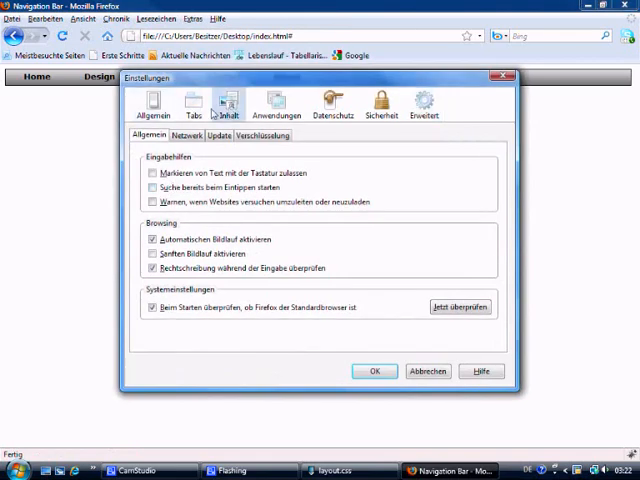
left_click(228, 104)
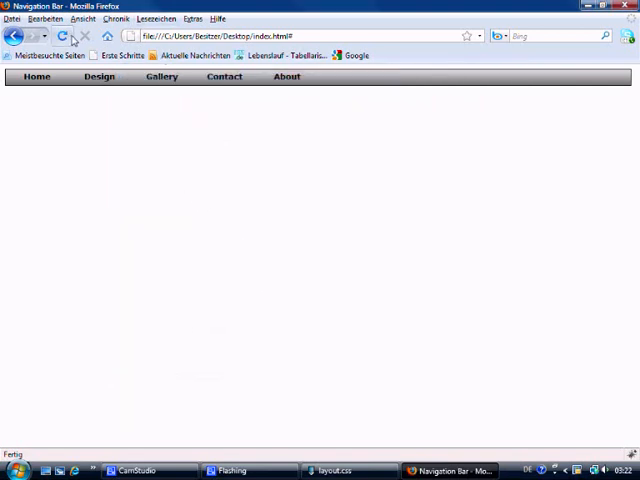
mouse_move(160, 76)
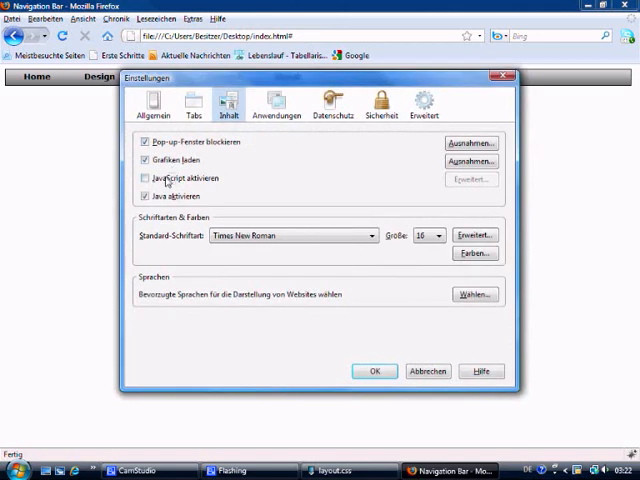
left_click(374, 372)
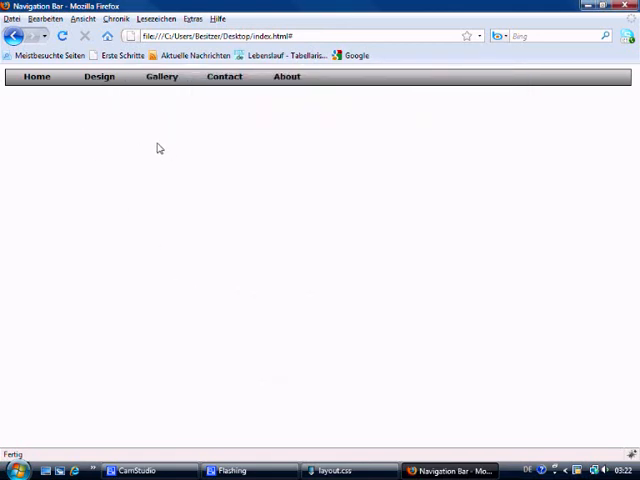
mouse_move(296, 104)
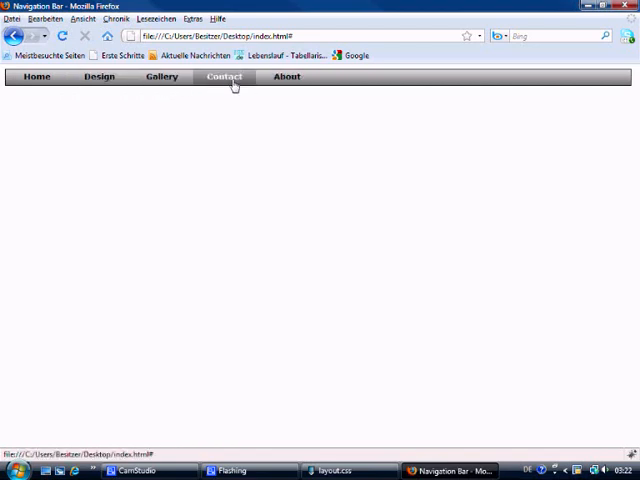
mouse_move(340, 392)
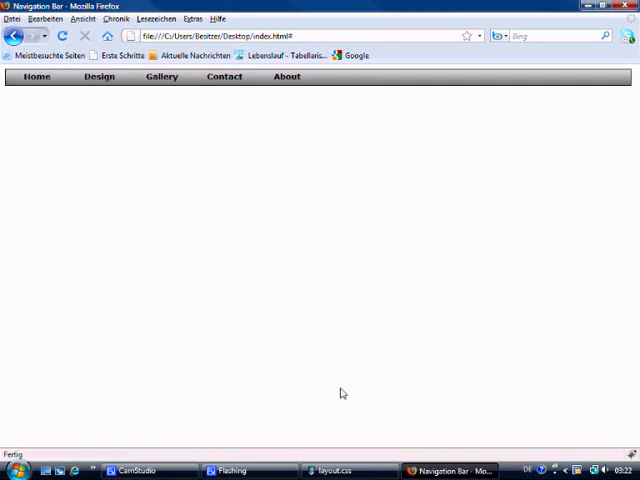
left_click(336, 472)
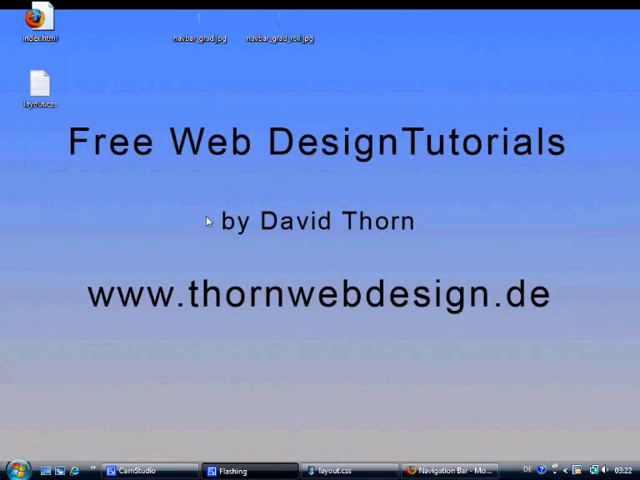
mouse_move(184, 304)
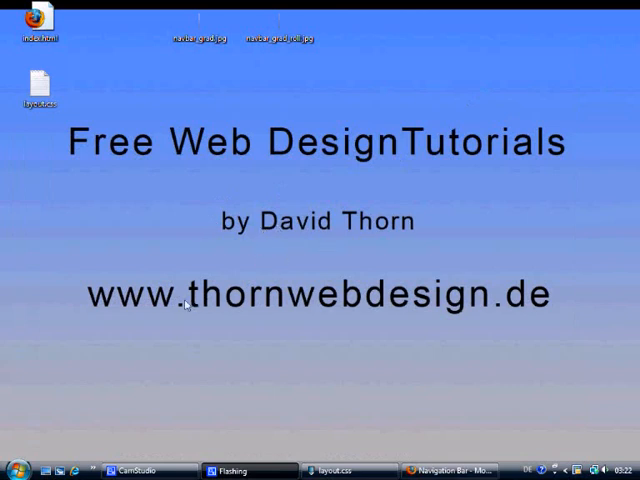